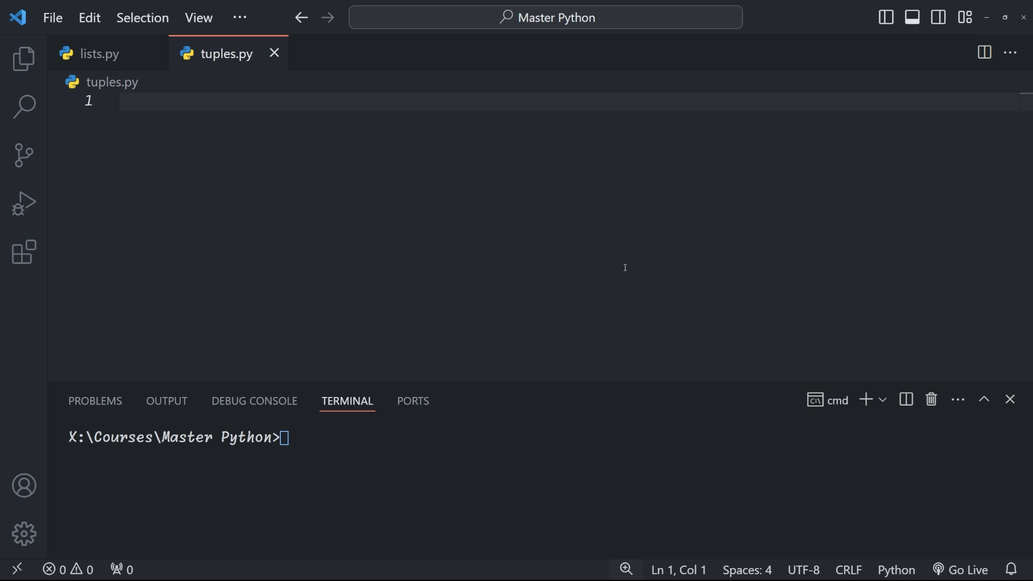
# Step: Define empty_tuple = () and add a print call for it
pyautogui.write('empty_tuple = ()')
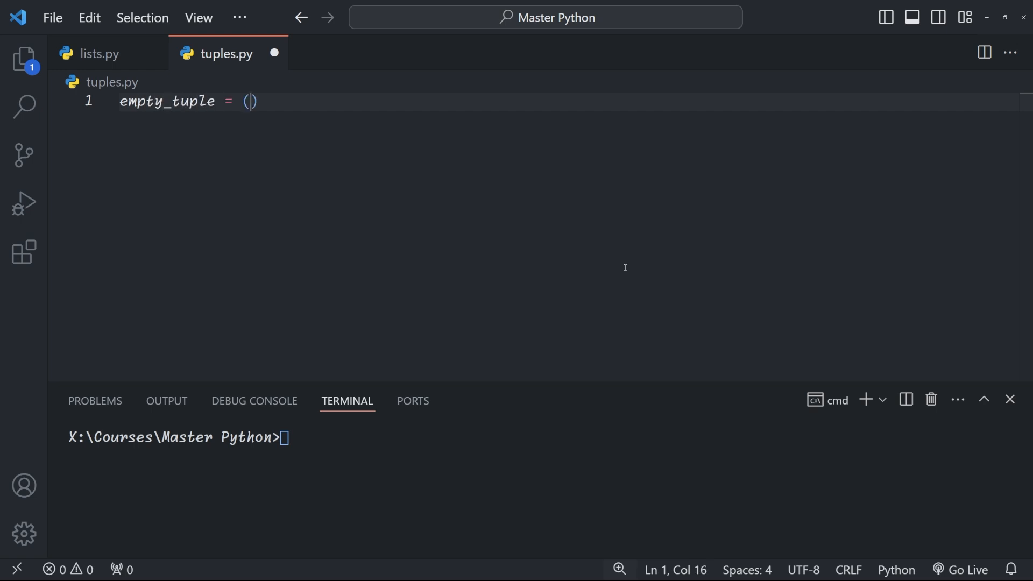
pyautogui.press('Enter')
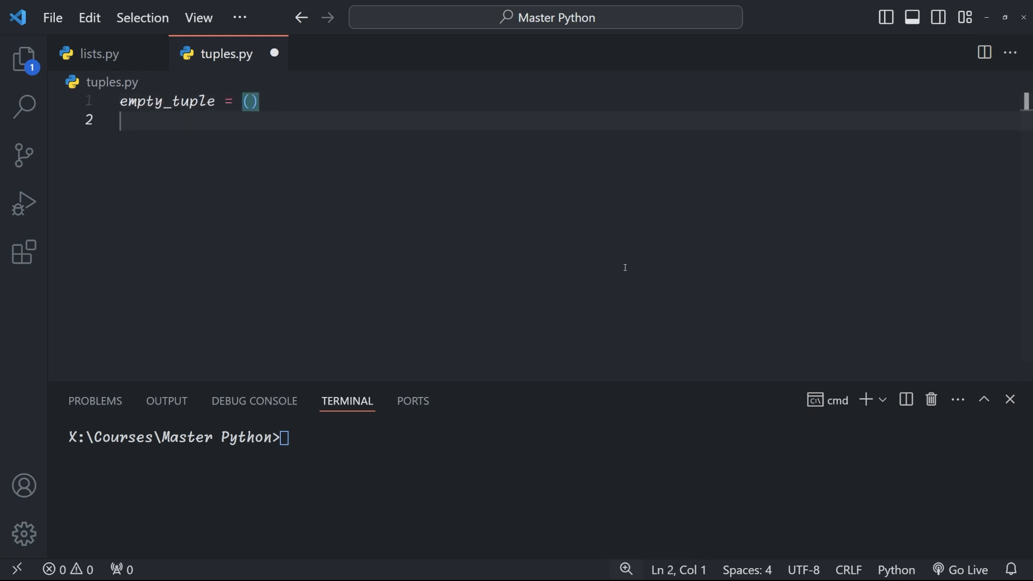
pyautogui.write('print(empty)')
pyautogui.click(544, 437)
pyautogui.write('python tuples.py')
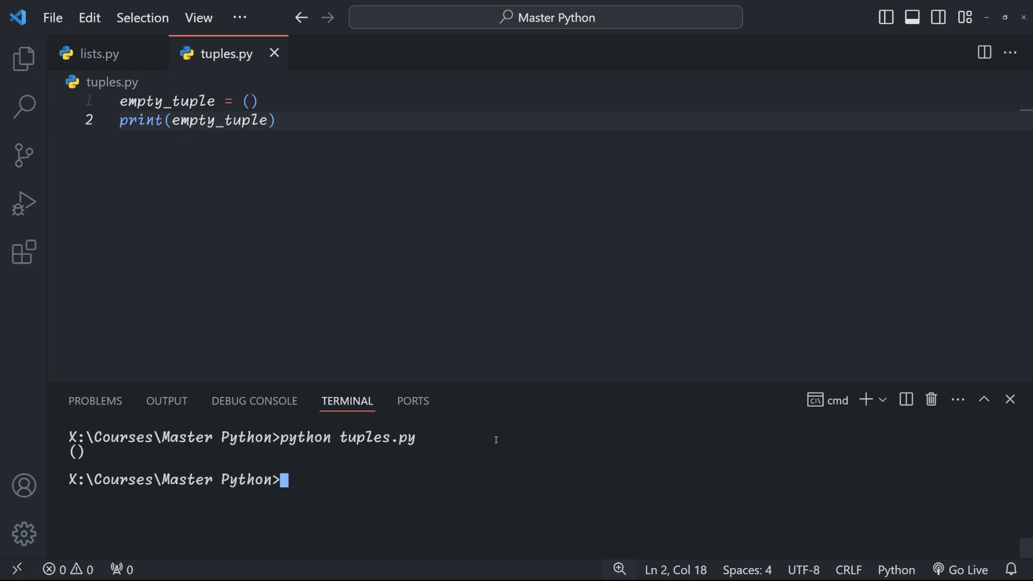
# Step: Add a fruits tuple and colors = "red", "green", "blue" without parentheses
pyautogui.write('fruits = ("appl"')
pyautogui.write('python tuples.py')
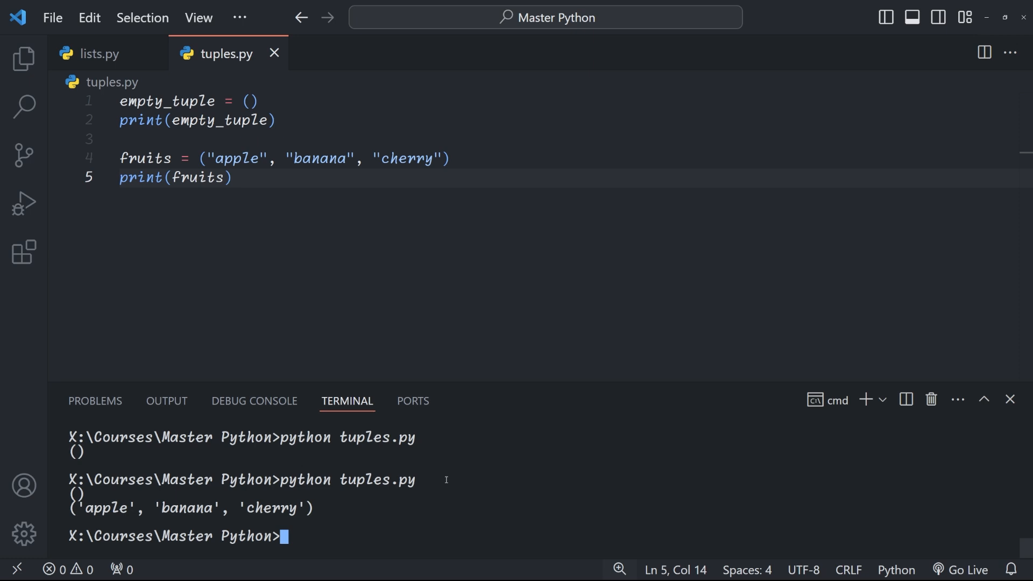
pyautogui.write('colors = "red", "')
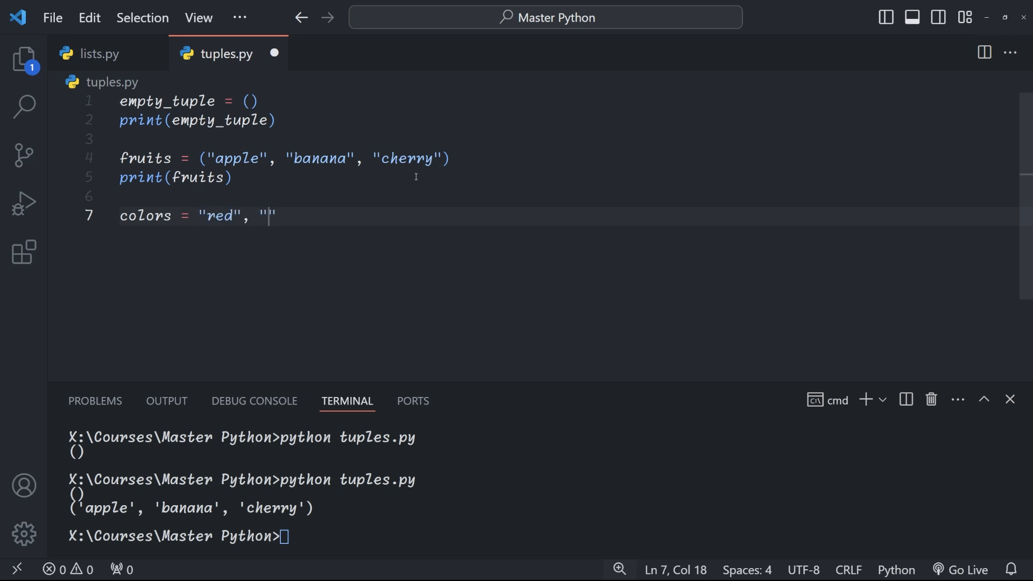
pyautogui.write('green", "blue"')
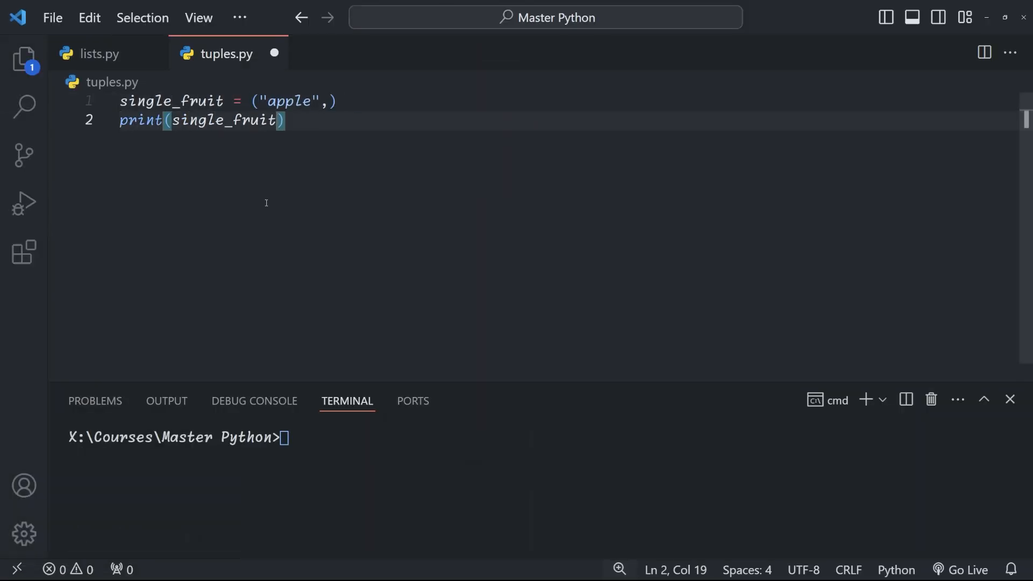
# Step: Run python tuples.py to print the one-item tuple single_fruit
pyautogui.write('python tuples.py')
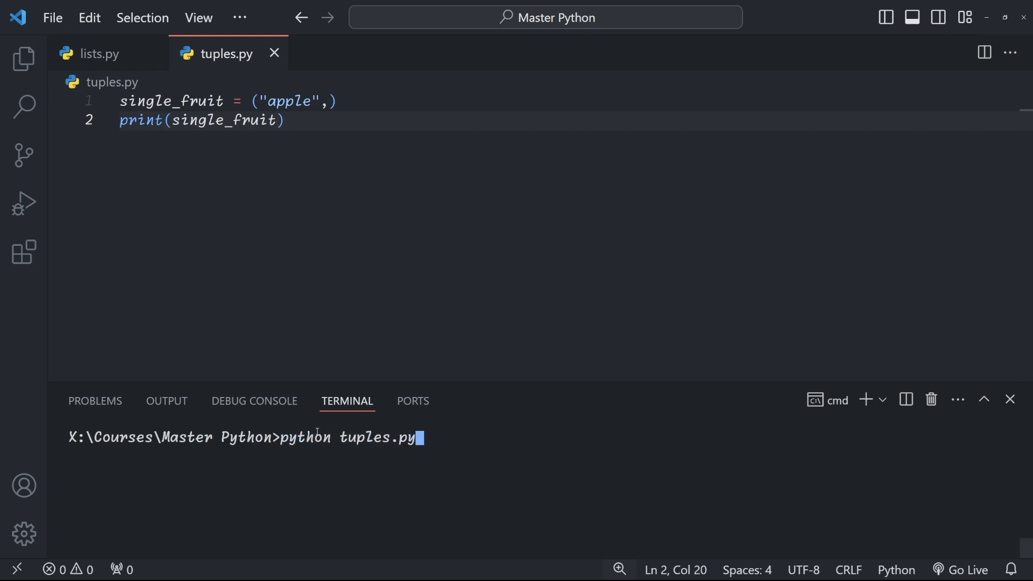
pyautogui.write('not')
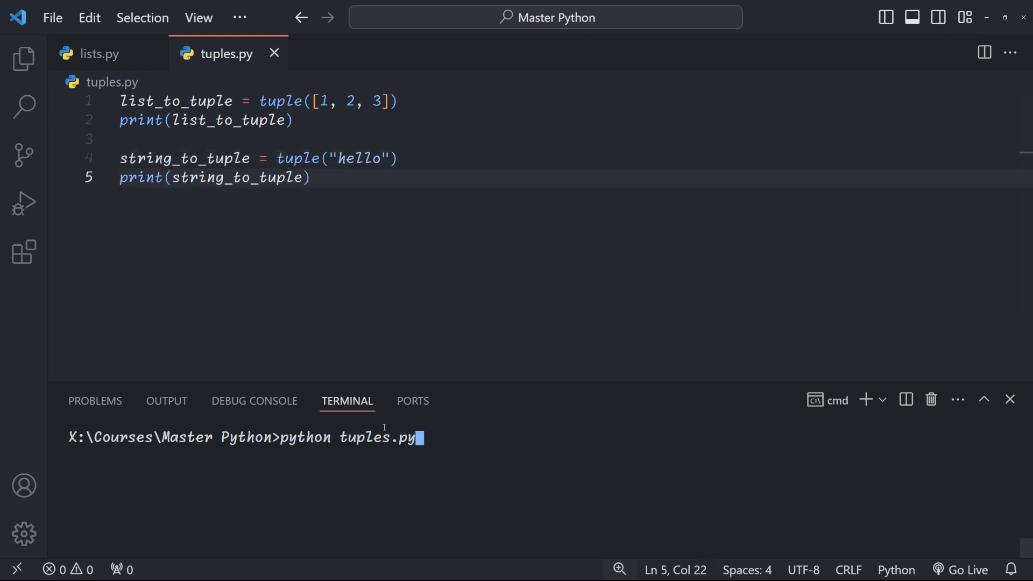
# Step: Run tuples.py to print the list and "hello" converted into tuples
pyautogui.press('enter')
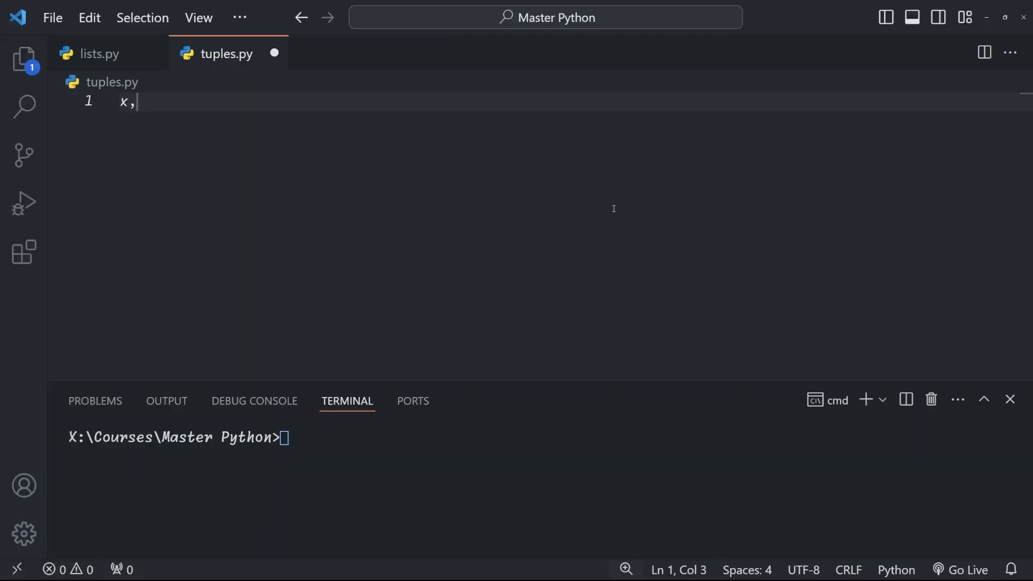
# Step: Write x, y, z = (1, 2, 3) on line 1
pyautogui.write('y, z = (1, 2, 3)')
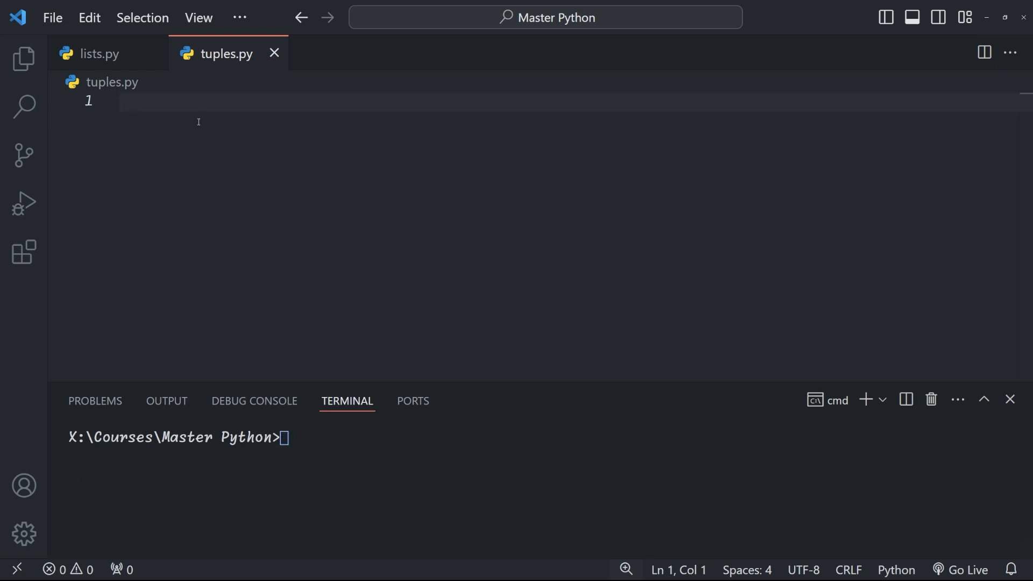
# Step: Write first, *rest = (1, 2, 3, 4, 5), print first and rest, and run tuples.py
pyautogui.write('first, *rest = (1, 2, 3, 4, 5')
pyautogui.write('pr')
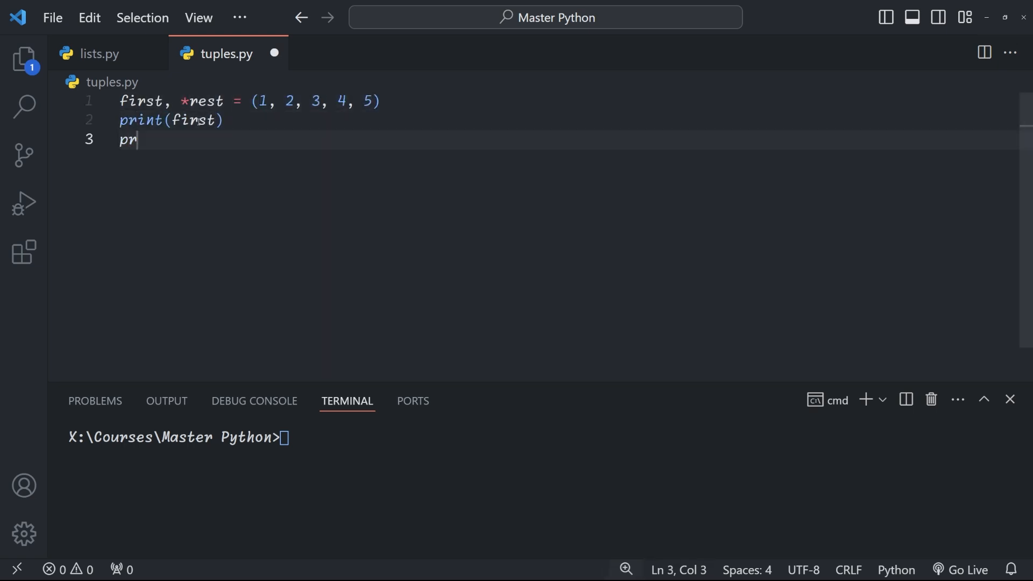
pyautogui.write('int(rest)')
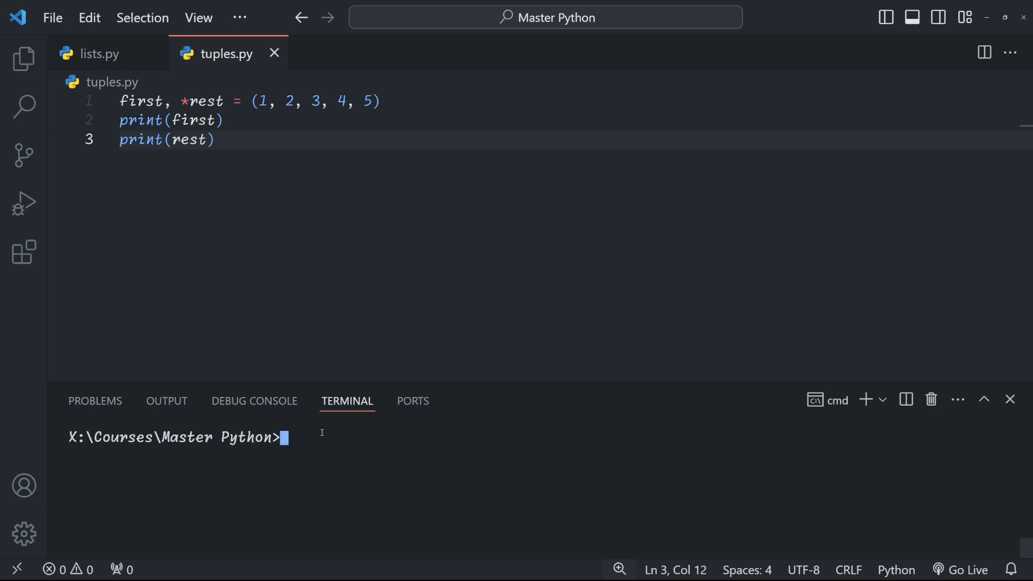
pyautogui.write('python tuples.py')
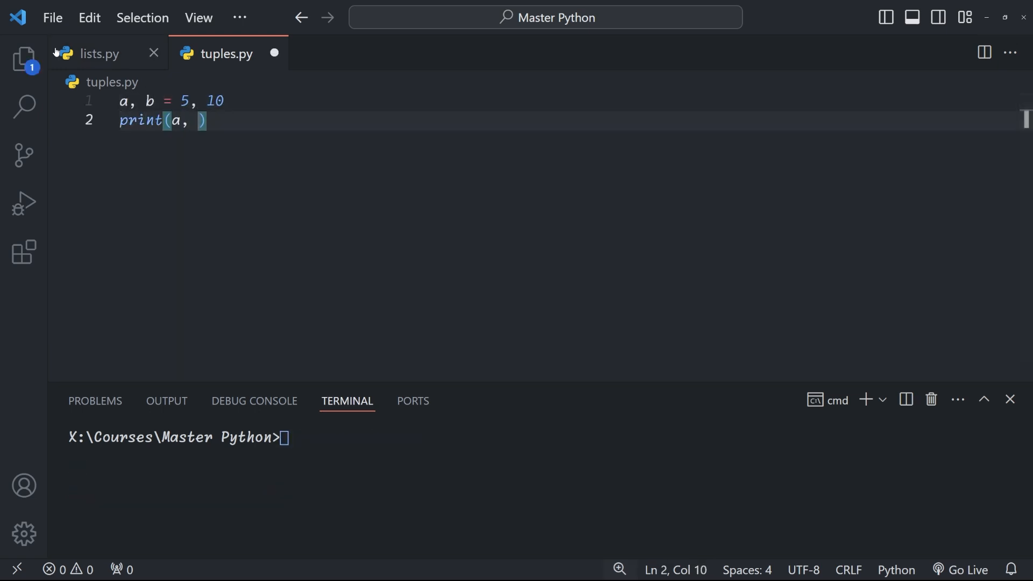
# Step: Add a, b = 5, 10 and x, y = point (3, 4) with their print lines
pyautogui.write('b')
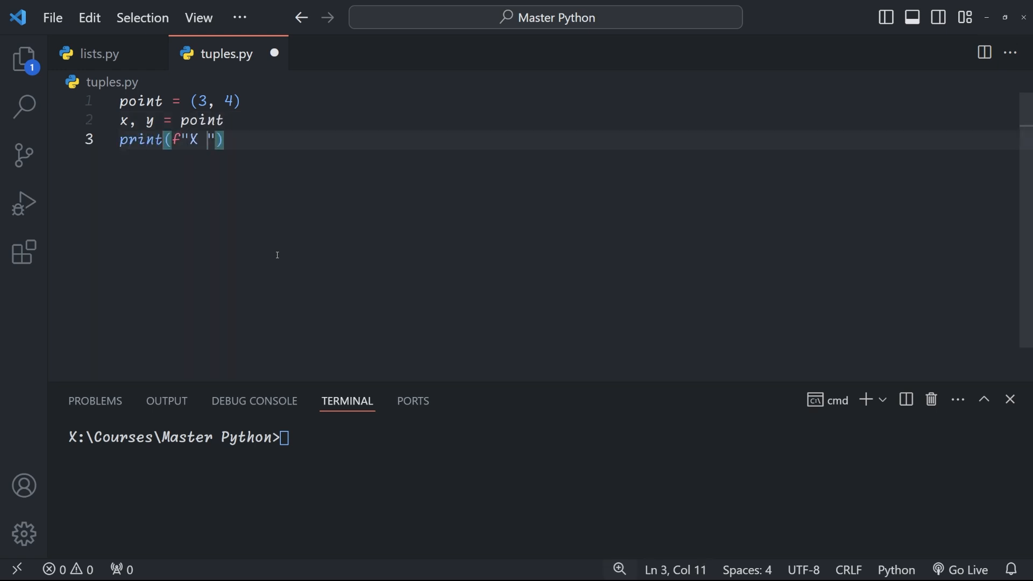
pyautogui.write('pytho')
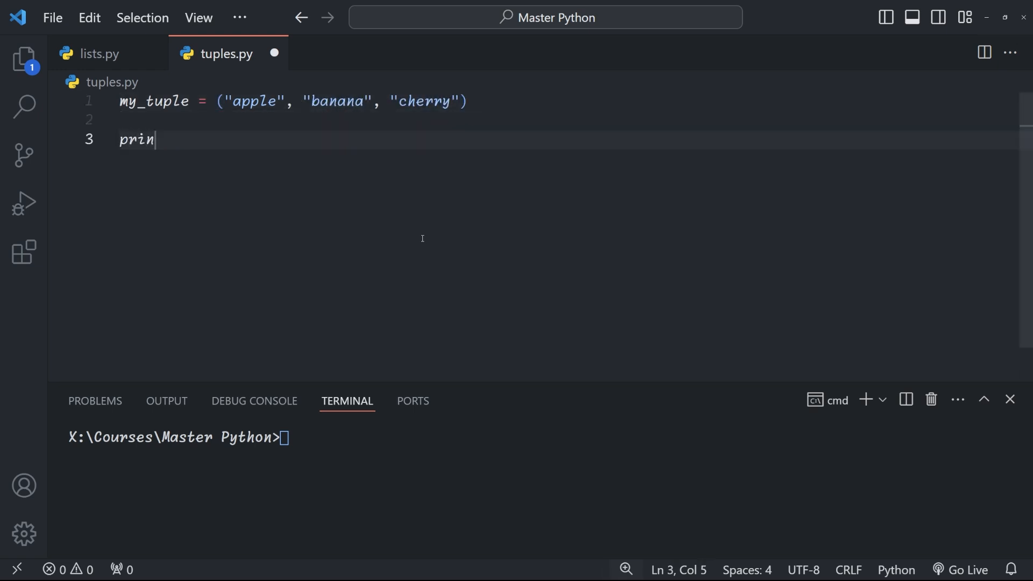
# Step: Print my_tuple[0] and my_tuple[1], run tuples.py, then add a my_tuple[-2] print
pyautogui.write('t(my_tuple[0])')
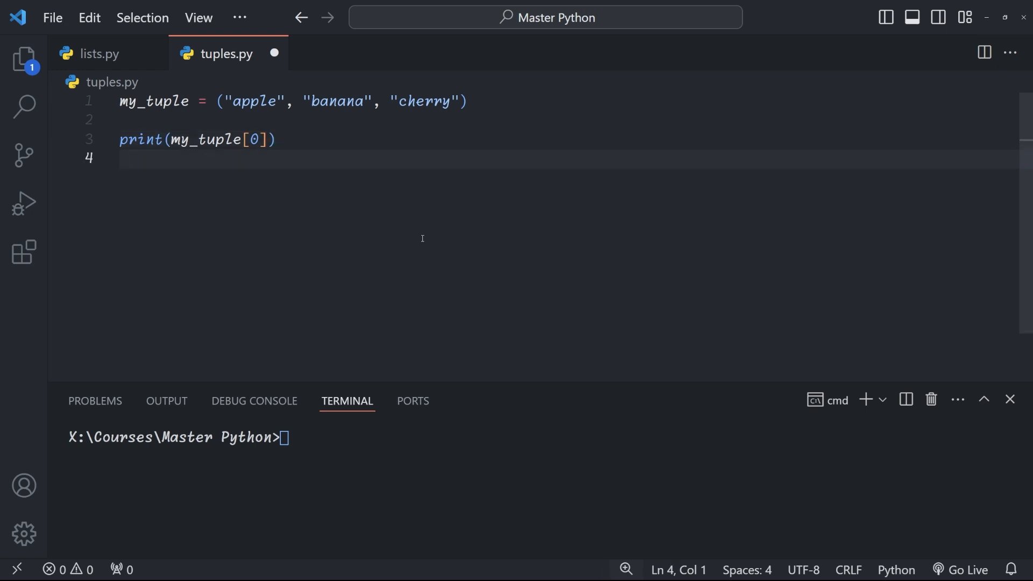
pyautogui.write('print(my_tuple[1])')
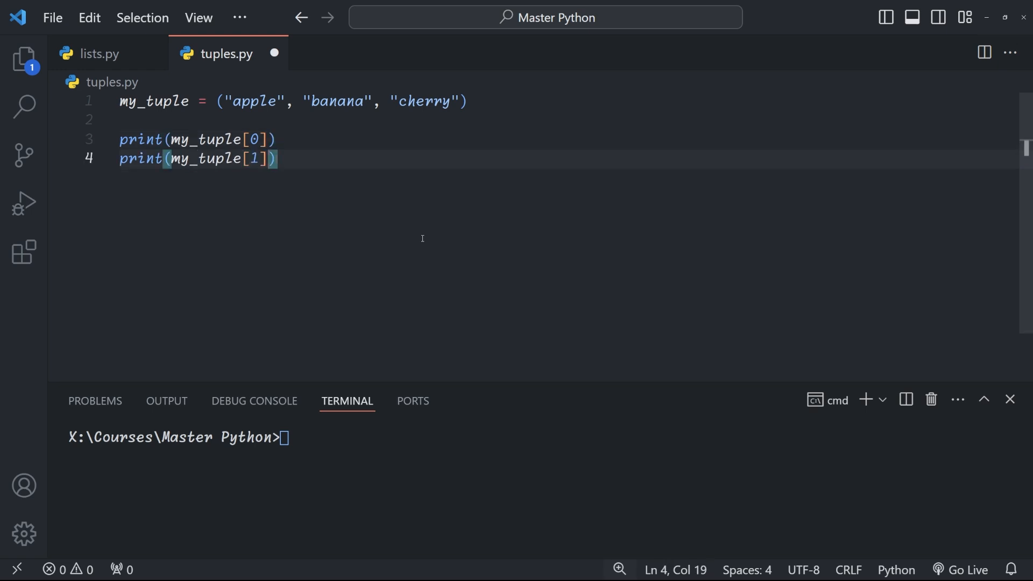
pyautogui.write('python tuples.py')
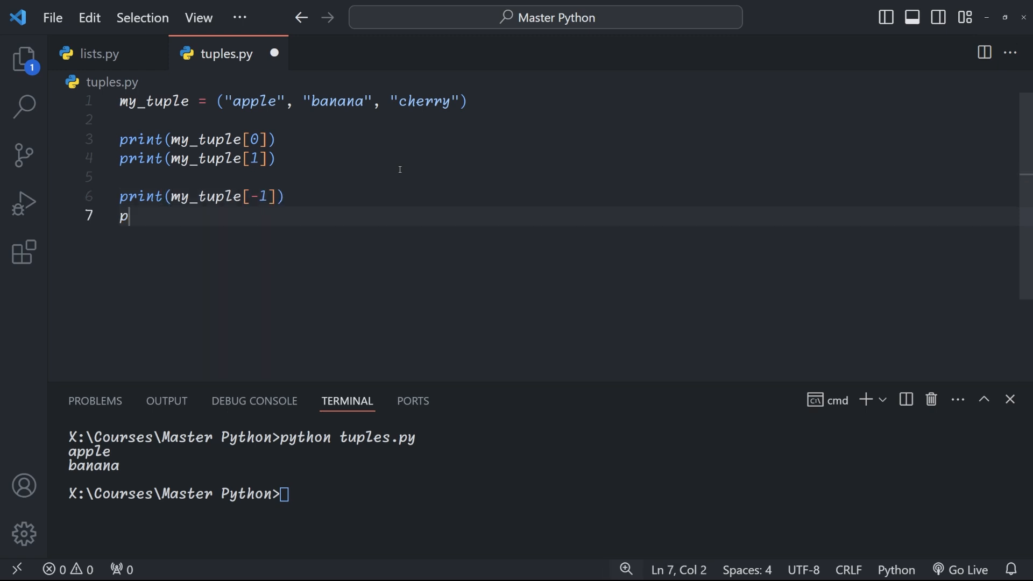
pyautogui.write('rint(my_tuple[-2])')
pyautogui.click(565, 101)
pyautogui.write('numbers = (')
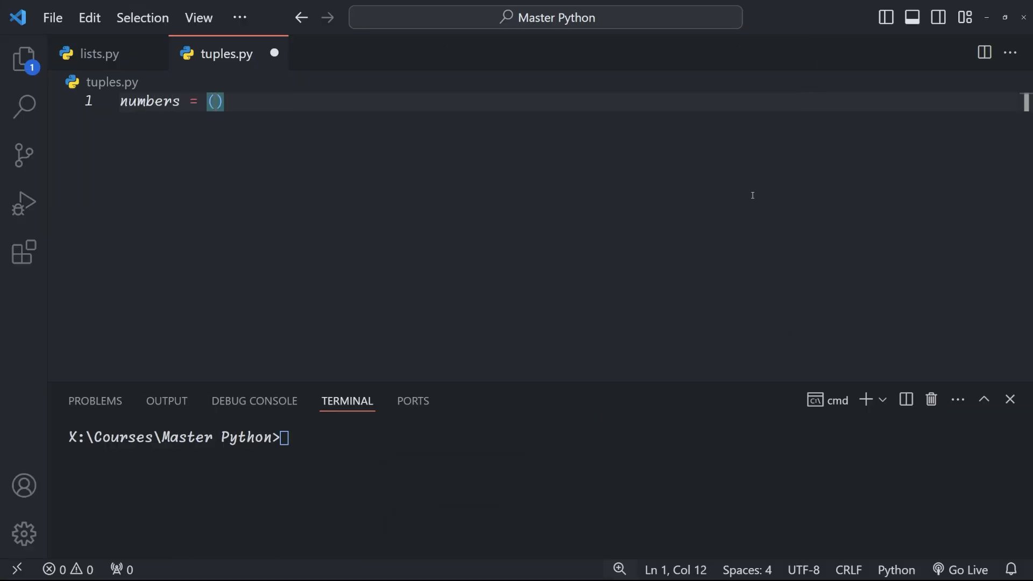
# Step: Create numbers = (0, 1, 2, 3, 4, 5) and print slices [1:4], [-3:], [::-1]
pyautogui.write('0, 1, 2, 3, 4, 5')
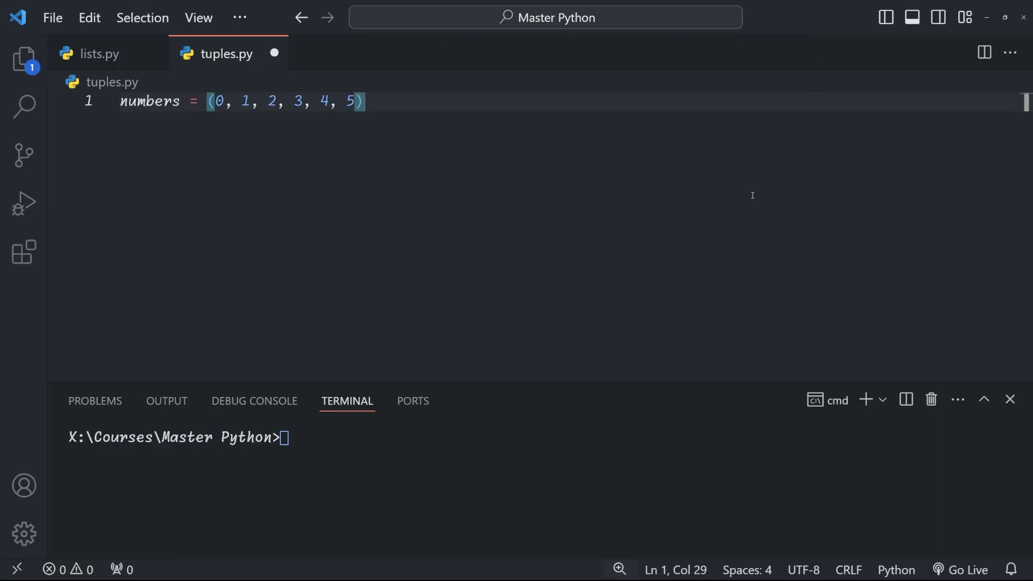
pyautogui.write('print(numbers[1:4])')
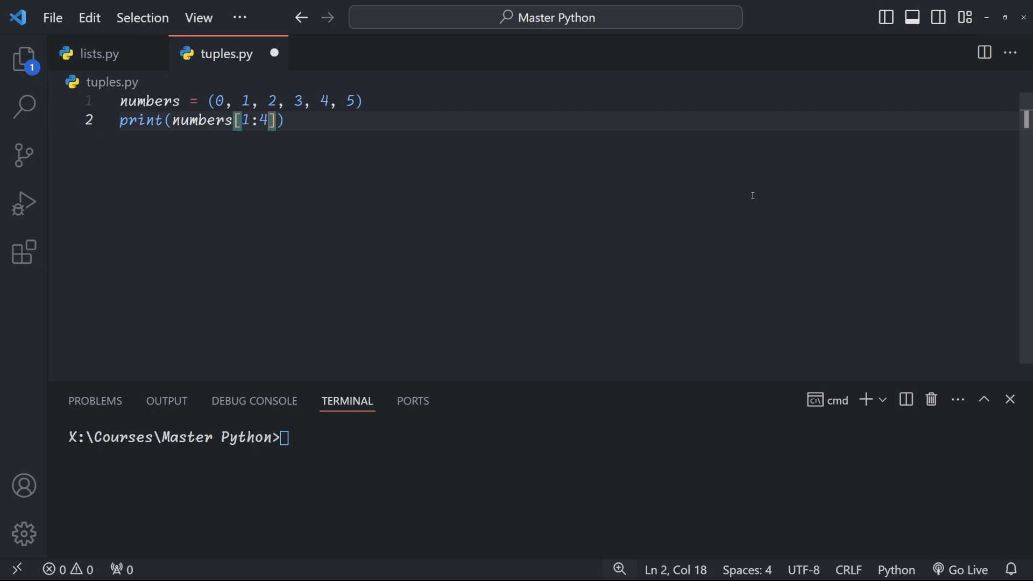
pyautogui.write('python tuples.py')
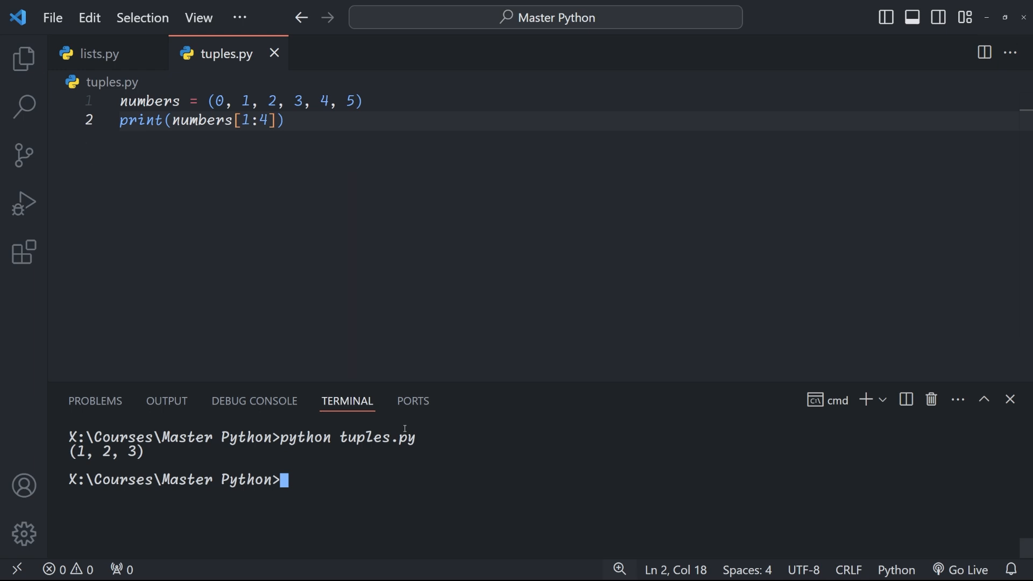
pyautogui.write('print(numbers[-3:])')
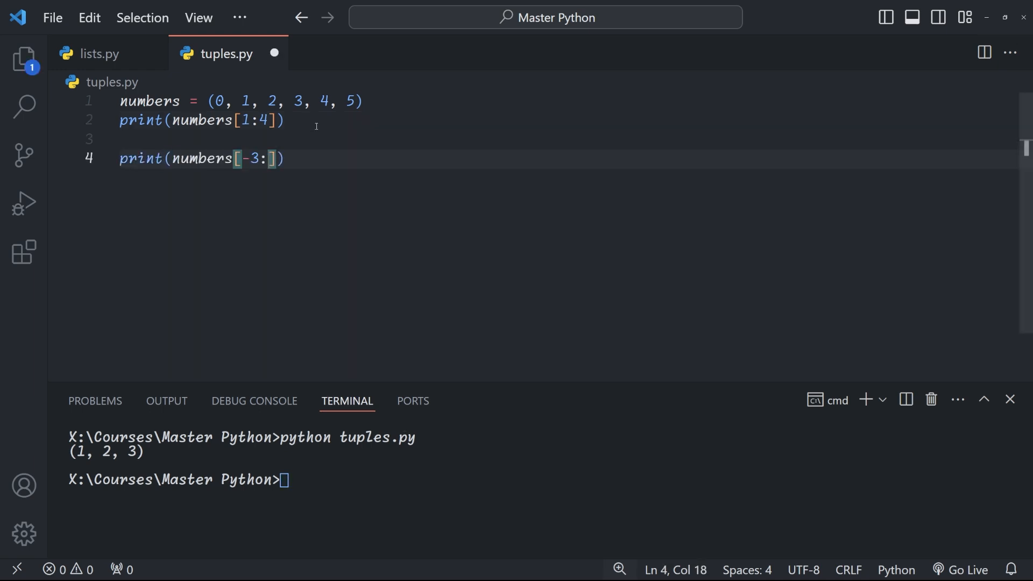
pyautogui.write('python tuples.py')
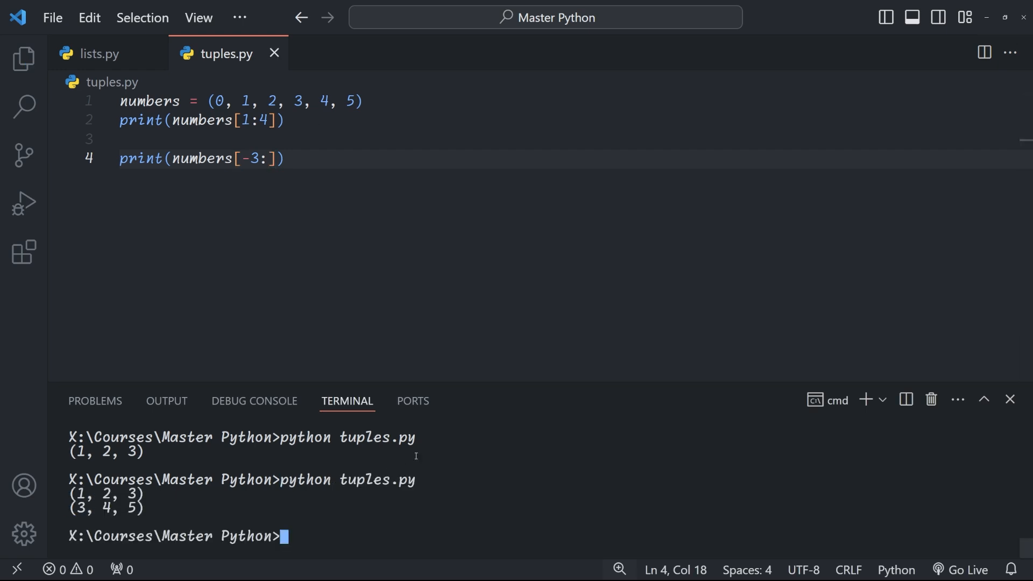
pyautogui.write('print(numbers[::-1])')
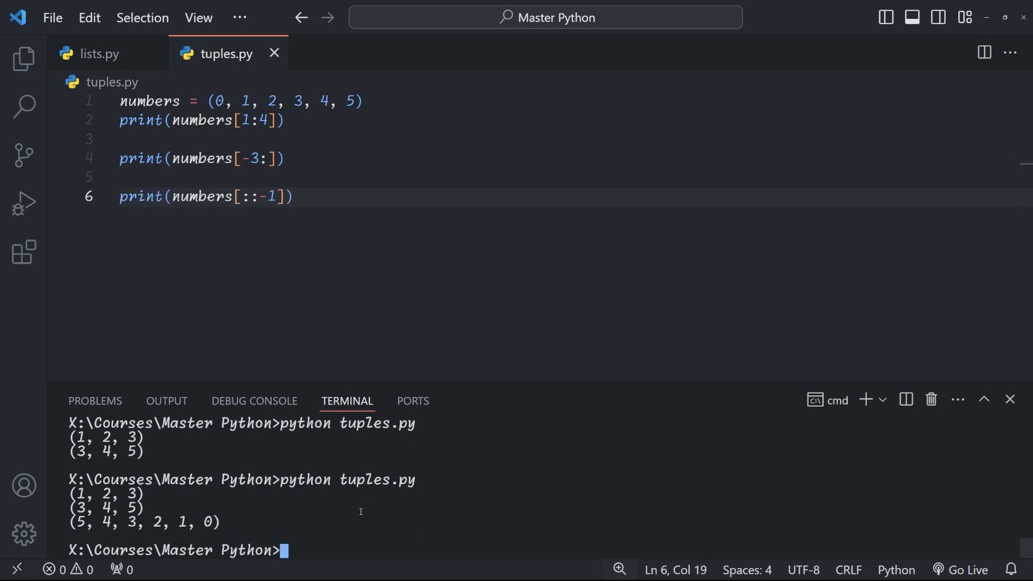
pyautogui.moveTo(365, 505)
pyautogui.write('my_tuple = (1, 2')
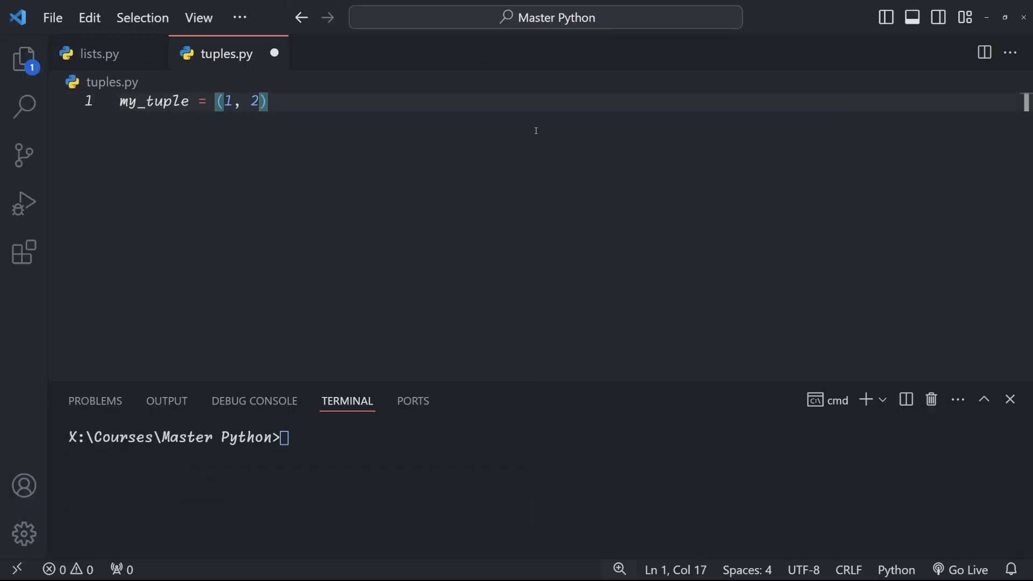
# Step: Build new_tuple as (5,) + my_tuple[1:], then again via my_list and tuple(my_list)
pyautogui.write(', 3)')
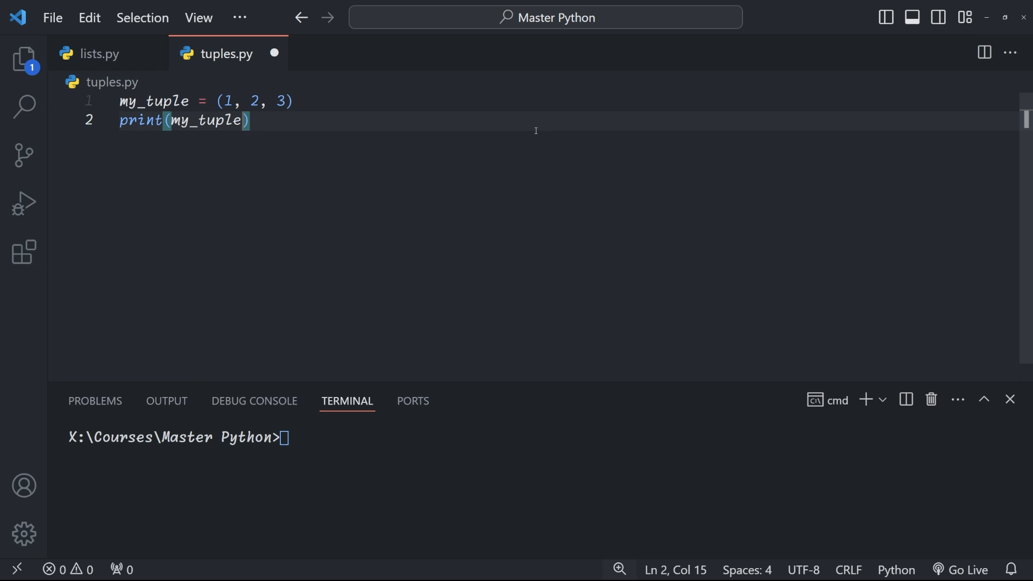
pyautogui.write('my_tuple')
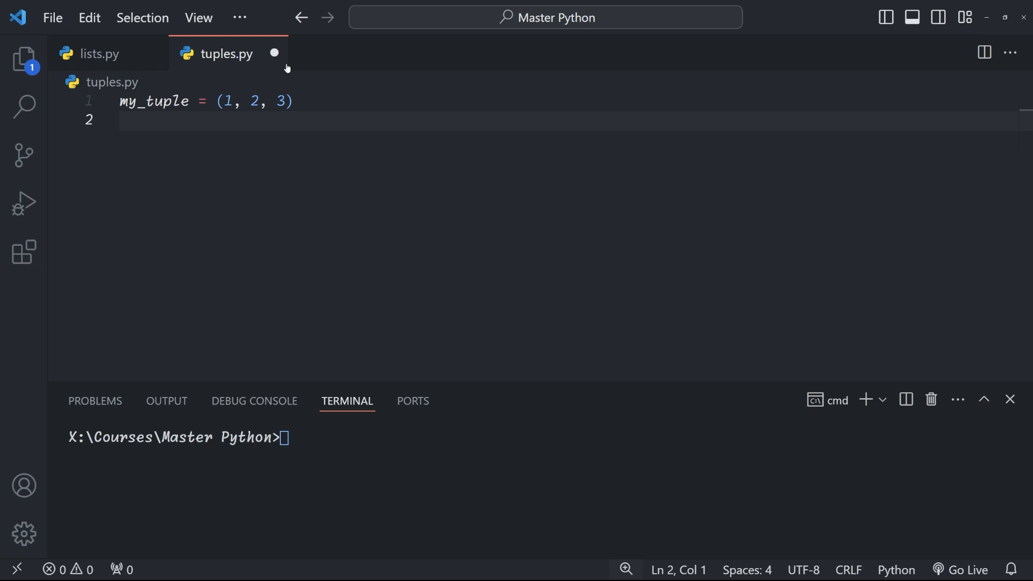
pyautogui.write('new_tuple')
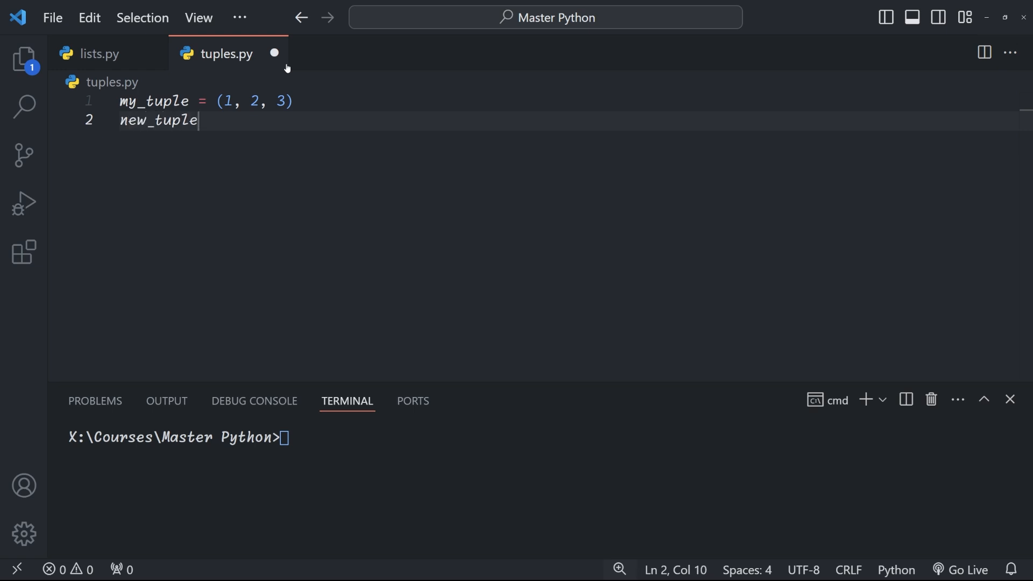
pyautogui.write('= (5,) +')
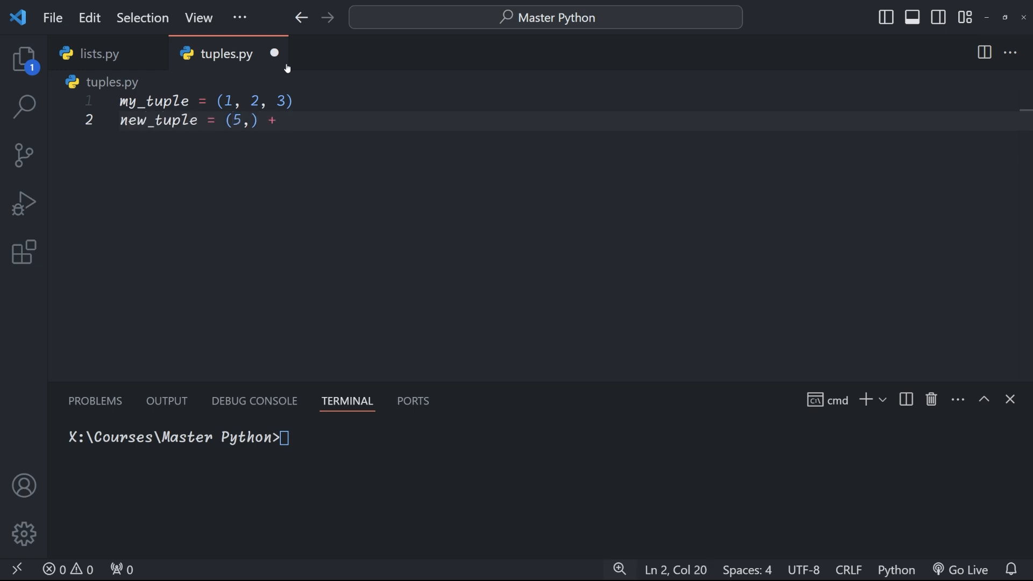
pyautogui.write('my_tuple[1:]')
pyautogui.write('print(new_tuple')
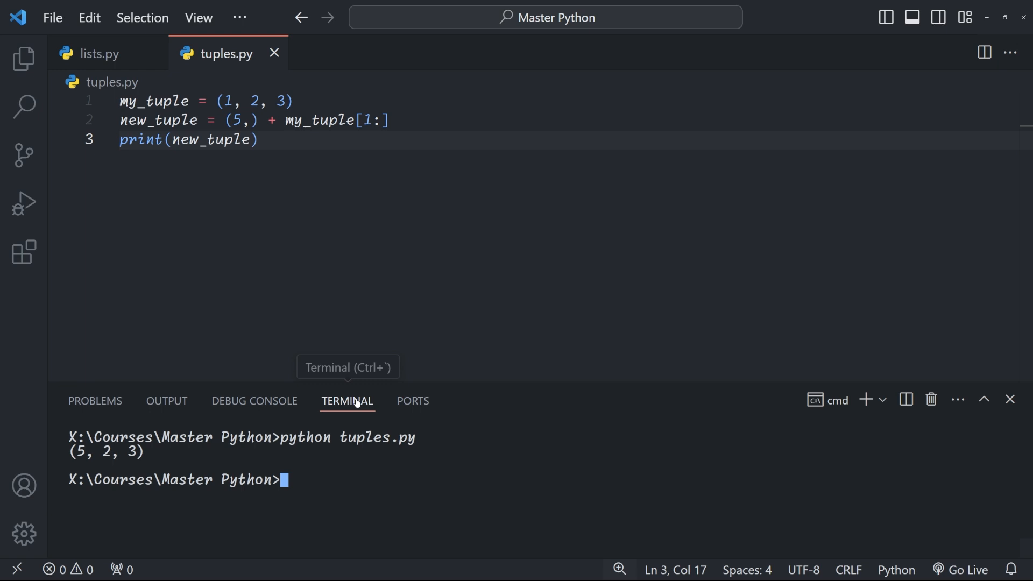
pyautogui.write('my_list[0] = 5')
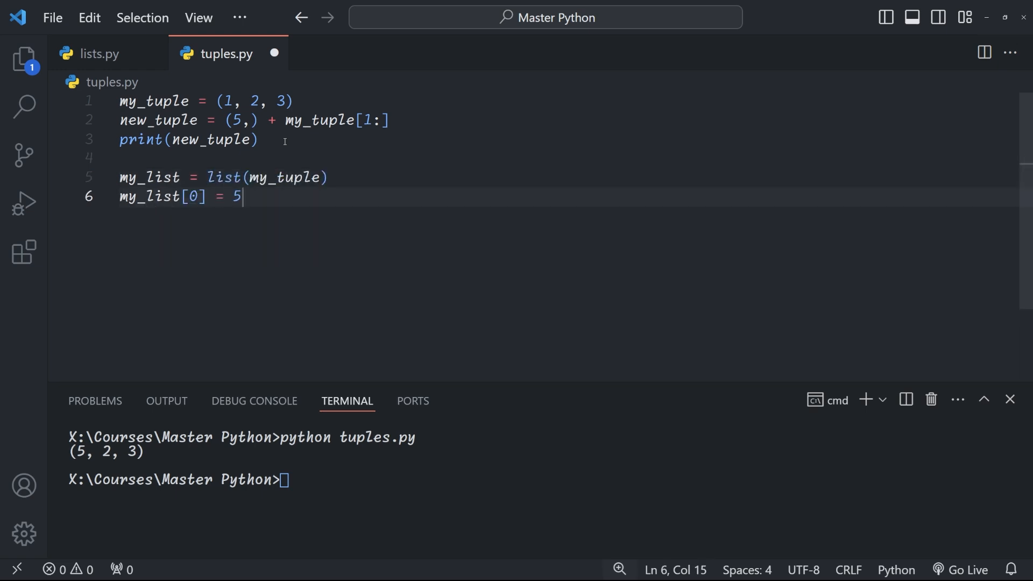
pyautogui.write('new_tuple = tuple(my_list)')
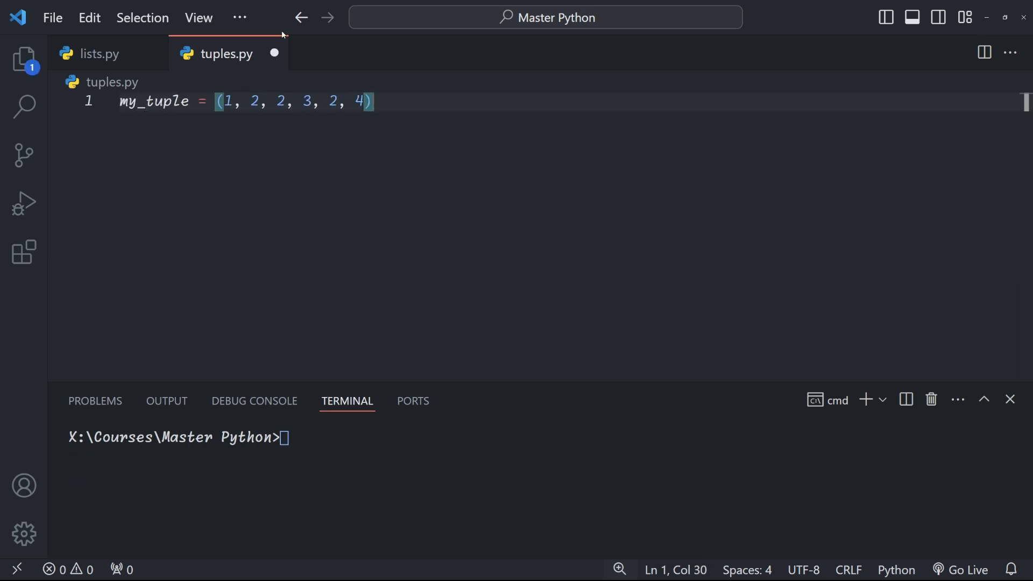
# Step: Define my_tuple = (1, 2, 3, 4, 2) and print my_tuple.index(2)
pyautogui.write('python tuples.')
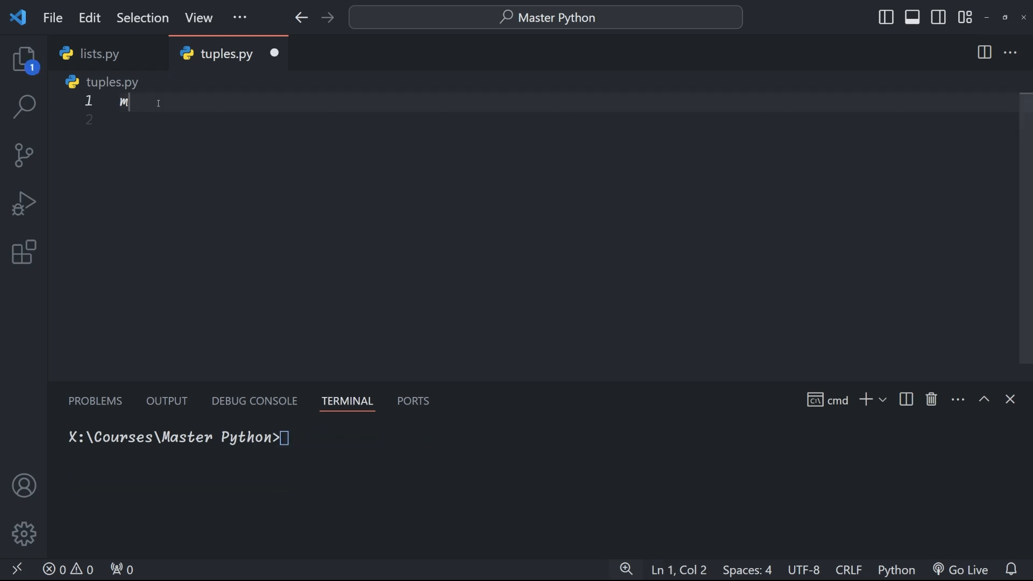
pyautogui.write('my_tuple = (1, 2, 3, 4, 2)')
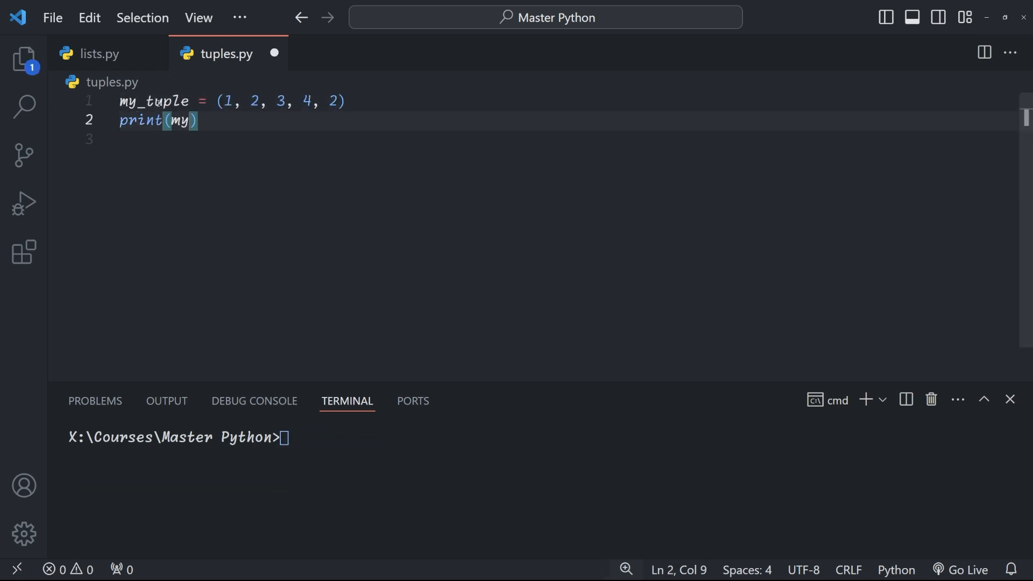
pyautogui.write('_tuple.index(2)')
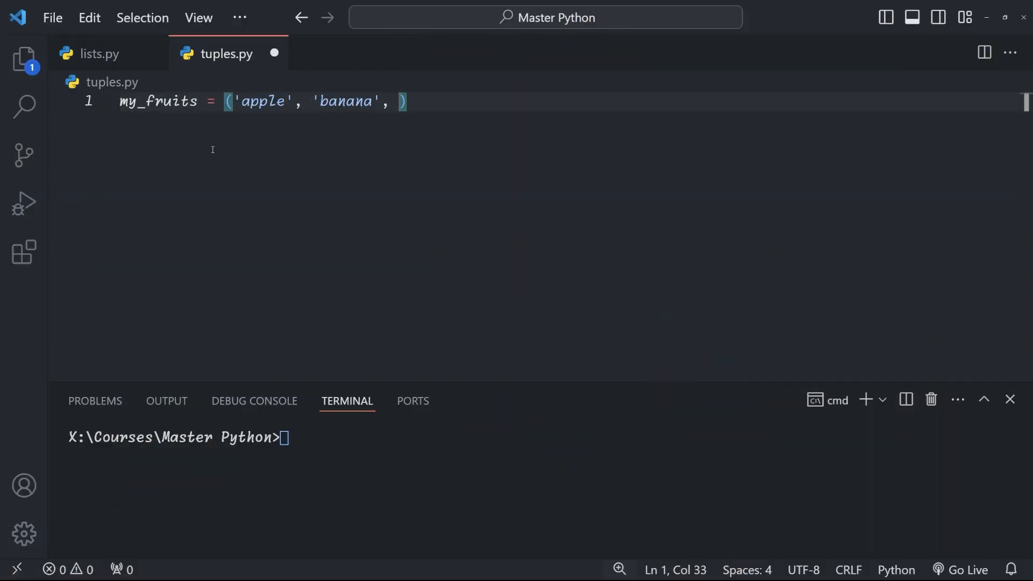
# Step: Define my_fruits with cherry and date, and count its cherries with count('cherry')
pyautogui.write("'cherry', 'date', 'cherry")
pyautogui.write('numb')
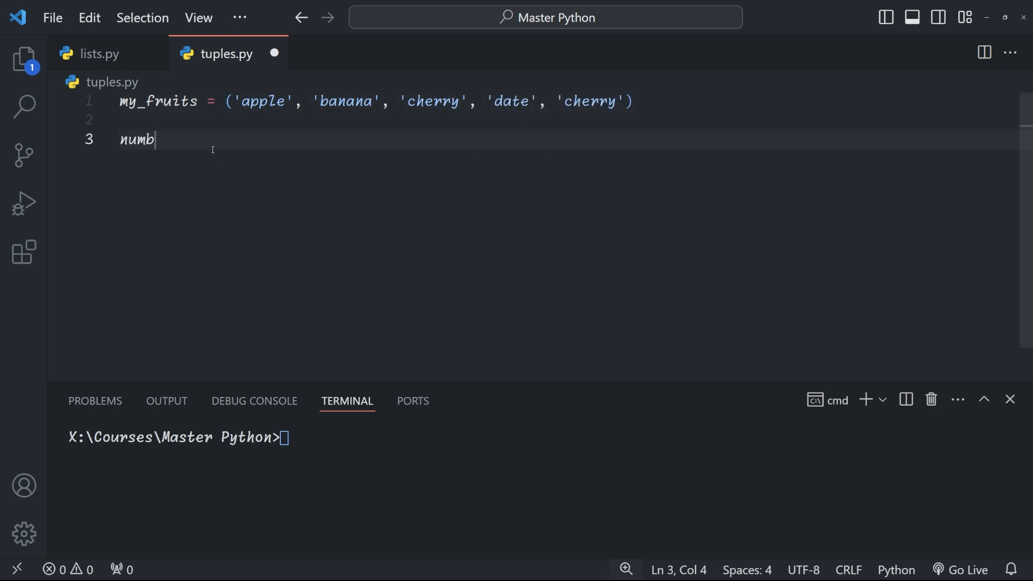
pyautogui.write('er_cherries = my_fruits.')
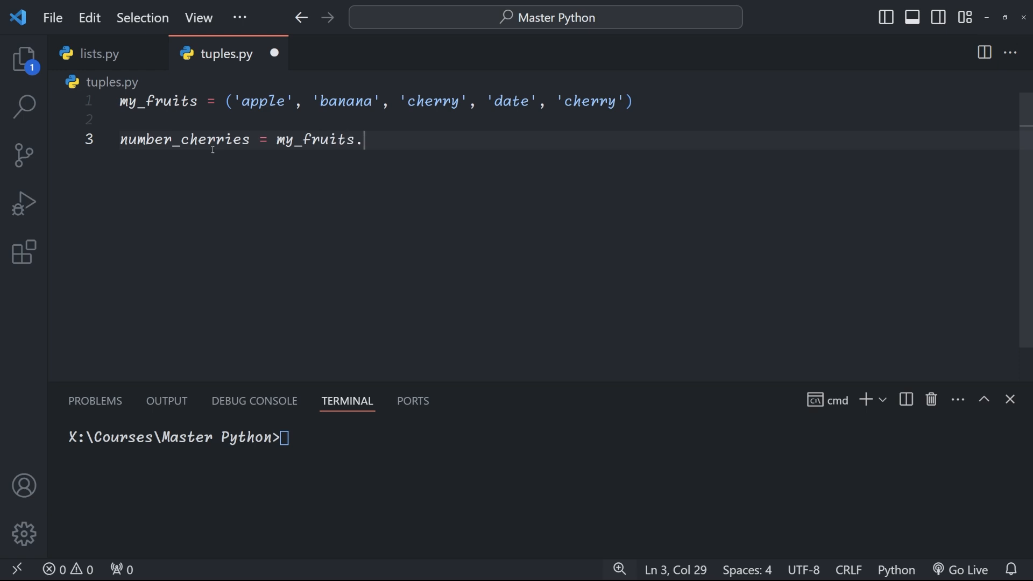
pyautogui.write("count('cherry')")
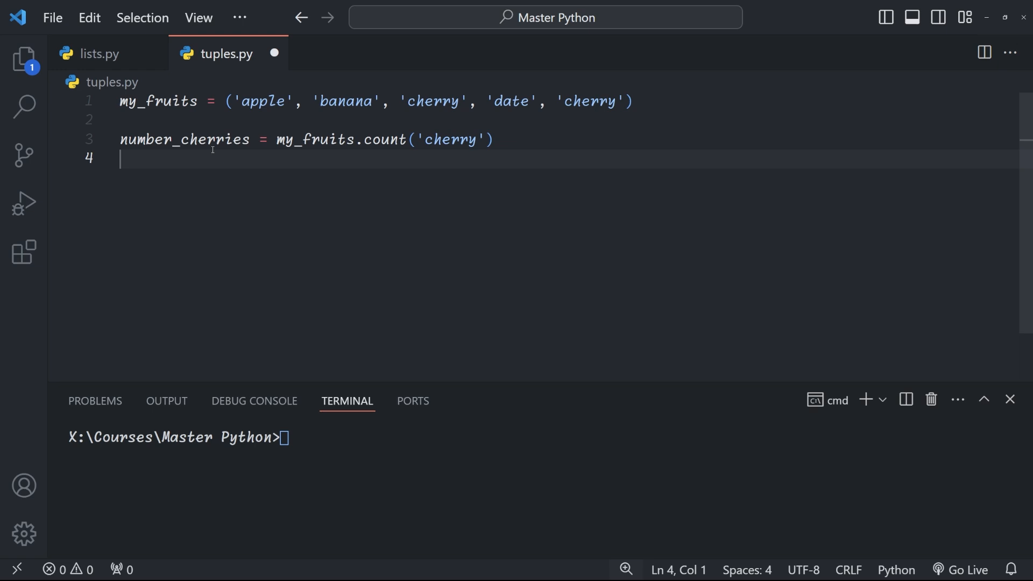
# Step: Store both cherry positions with index('cherry') and print an f-string reporting count and positions
pyautogui.write("first_position = my_fruits.index('cherry')")
pyautogui.write('second_positi')
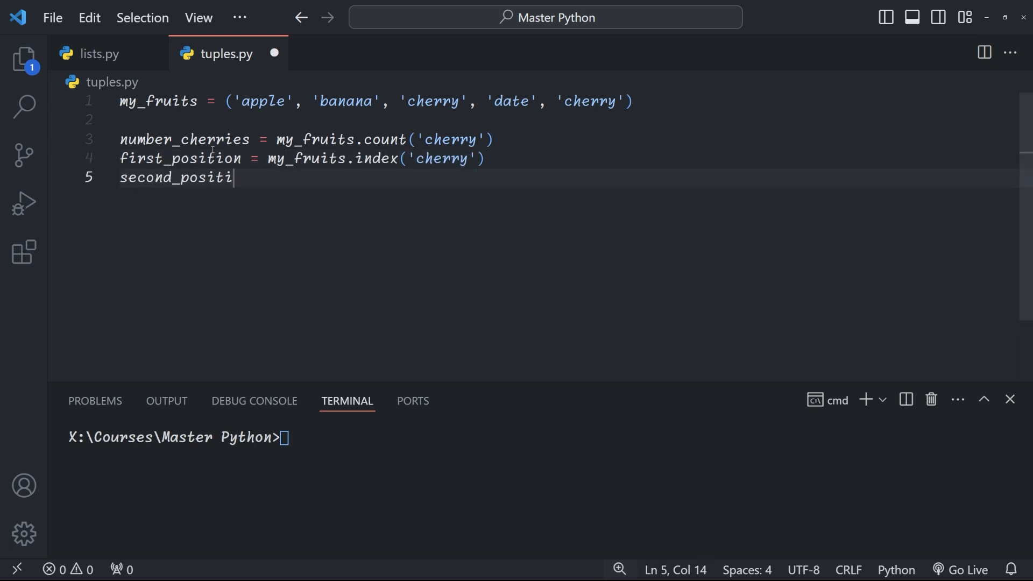
pyautogui.write("on = my_fruits.index('cherry', 3)")
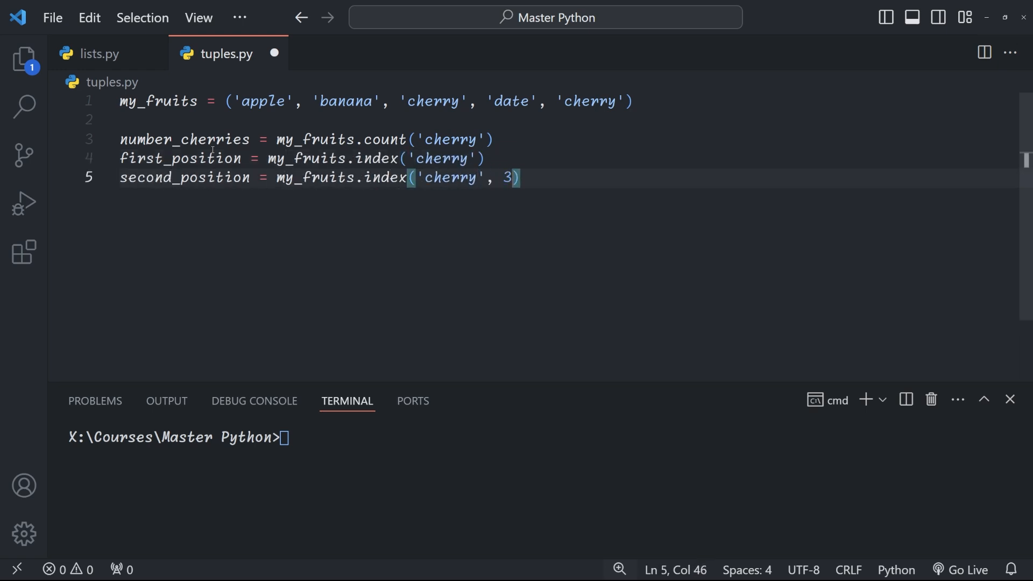
pyautogui.write('print(f"Ther")')
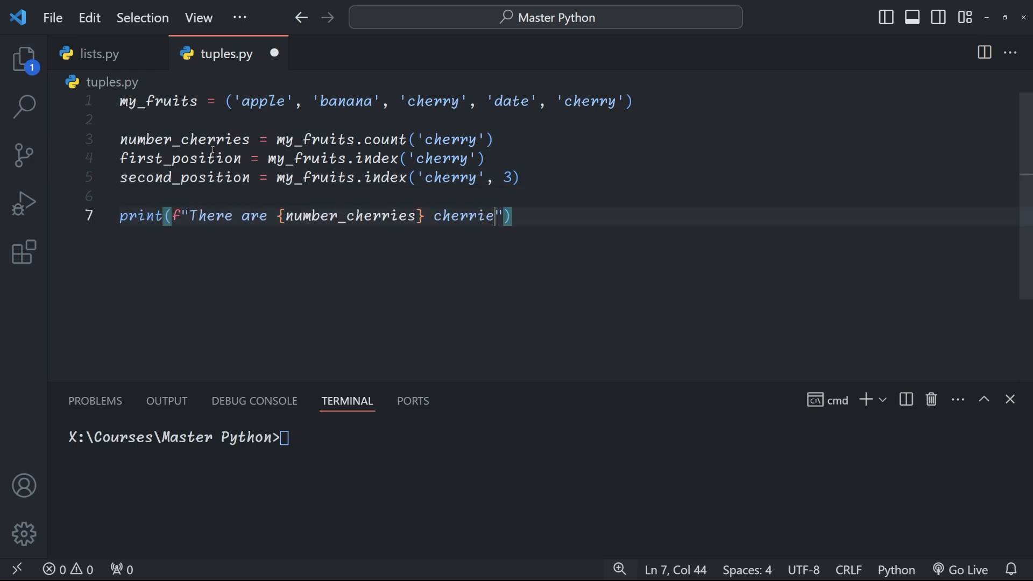
pyautogui.write('s in my tuple. At positions {}')
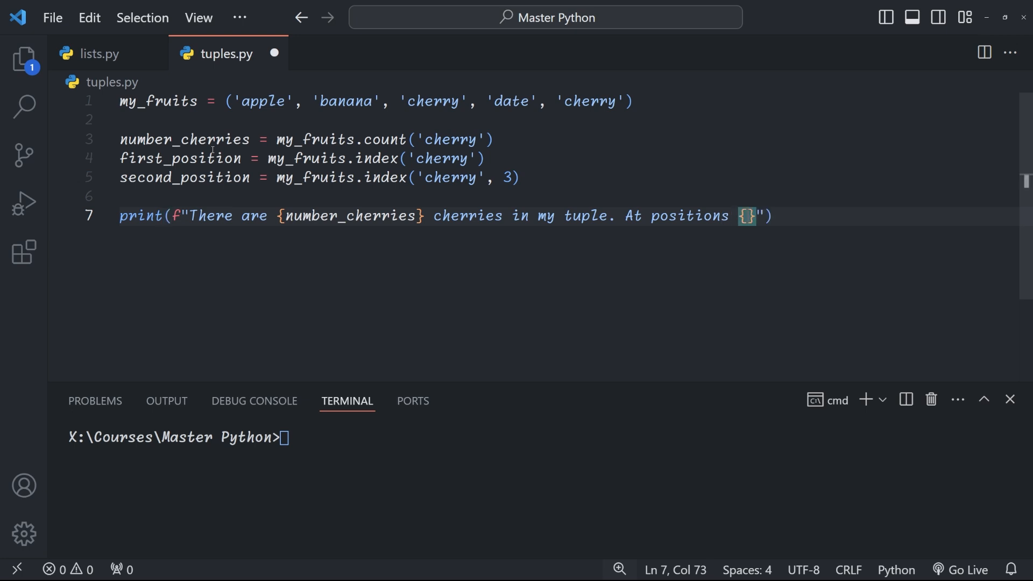
pyautogui.write('first_position} and {second_position')
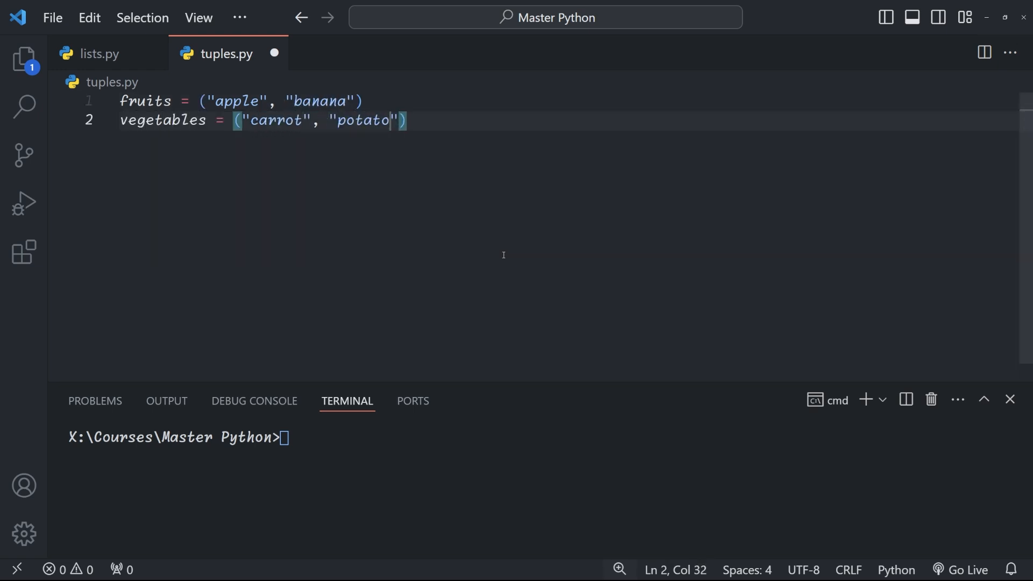
# Step: Set shopping_list = fruits + vegetables and run python tuples.py in the terminal
pyautogui.write('shopping_list = fruits + vegetables')
pyautogui.write('print(shopping_list')
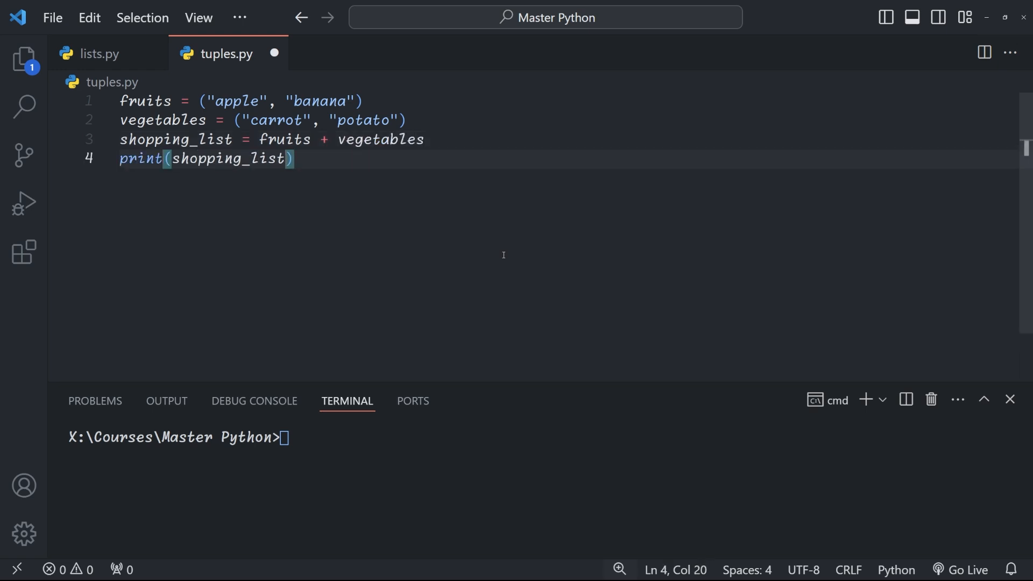
pyautogui.write('python')
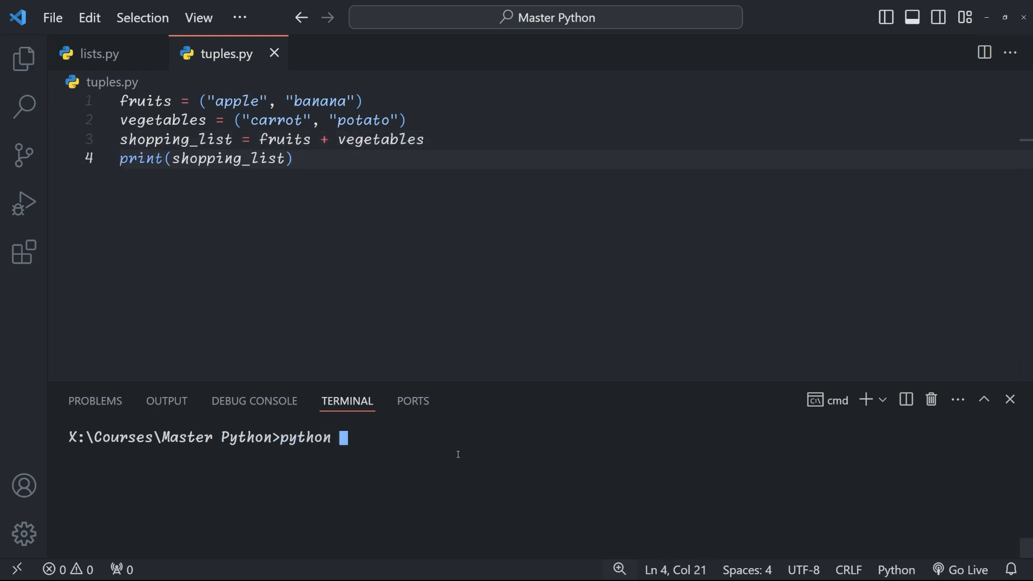
pyautogui.write('tuples.py')
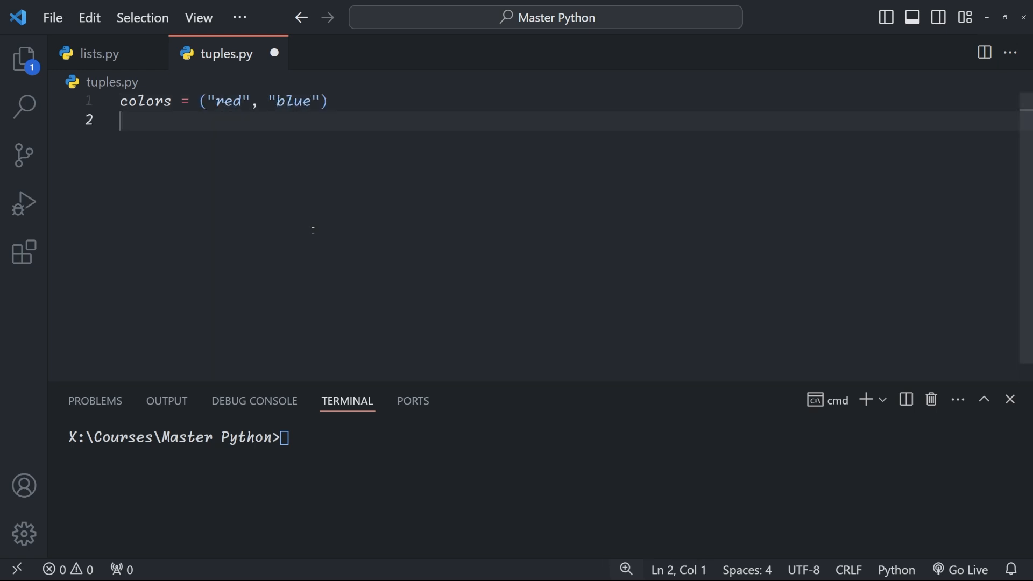
# Step: Begin a new example in tuples.py with a colors tuple of red and blue
pyautogui.write('py')
pyautogui.write('days')
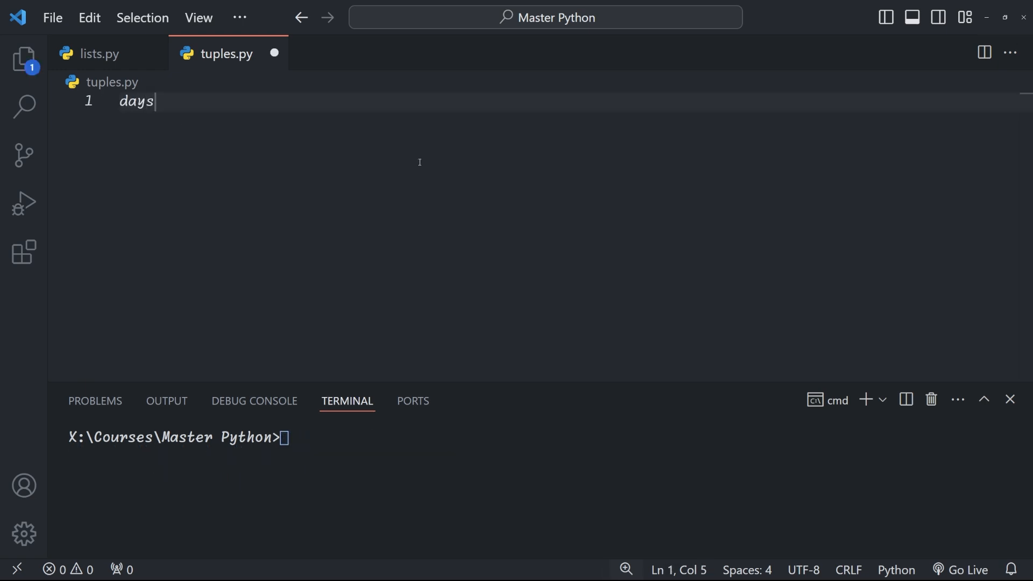
# Step: Write a days tuple starting Monday, Tuesday, and append 'Clean room' to todo_list
pyautogui.write('= ("Monday", "Tuesday", "Wedensd")')
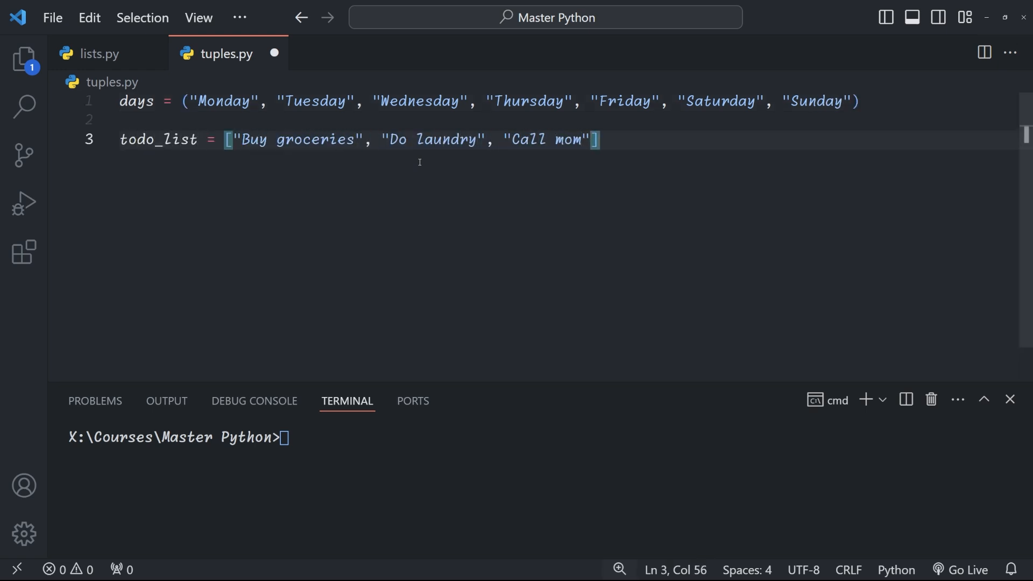
pyautogui.write('todo_list.append("Clean room")')
pyautogui.click(492, 101)
pyautogui.write('from collections import namedtuple')
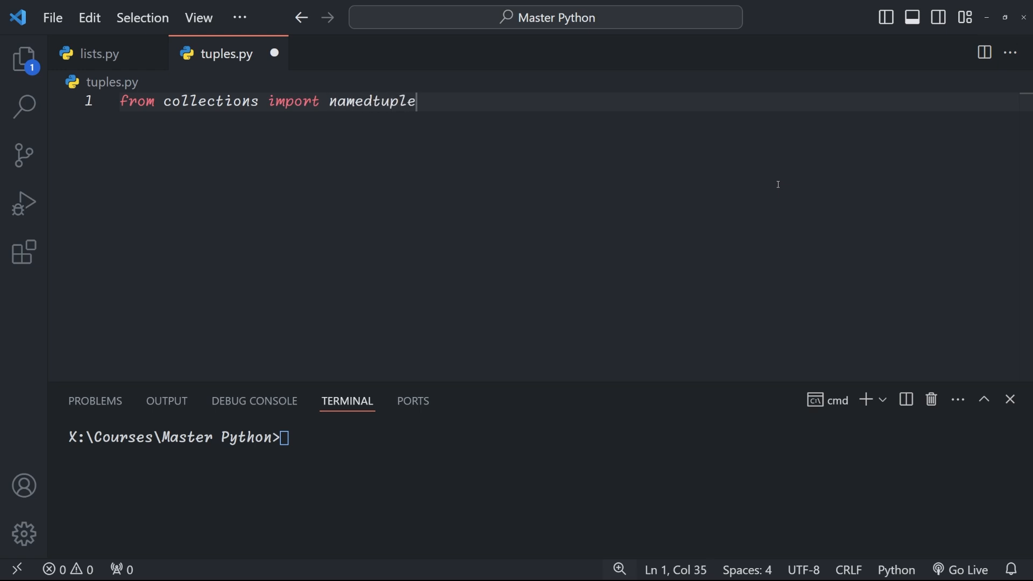
# Step: Define Point = namedtuple('Point', ['x', 'y']) and create p = Point(3, 4)
pyautogui.write('Point = namedtuple("Point", [\'\'])')
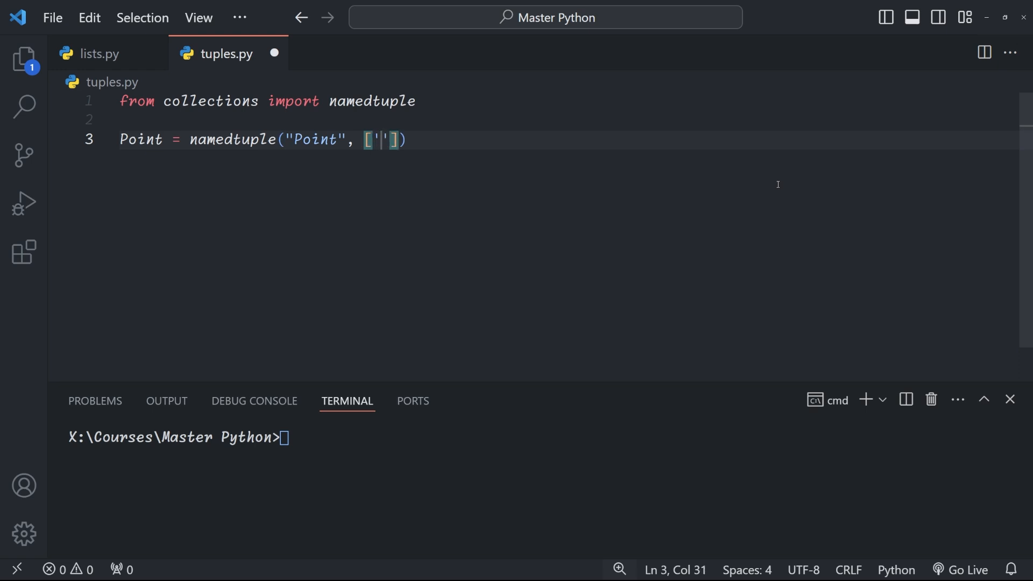
pyautogui.write("x', 'y'")
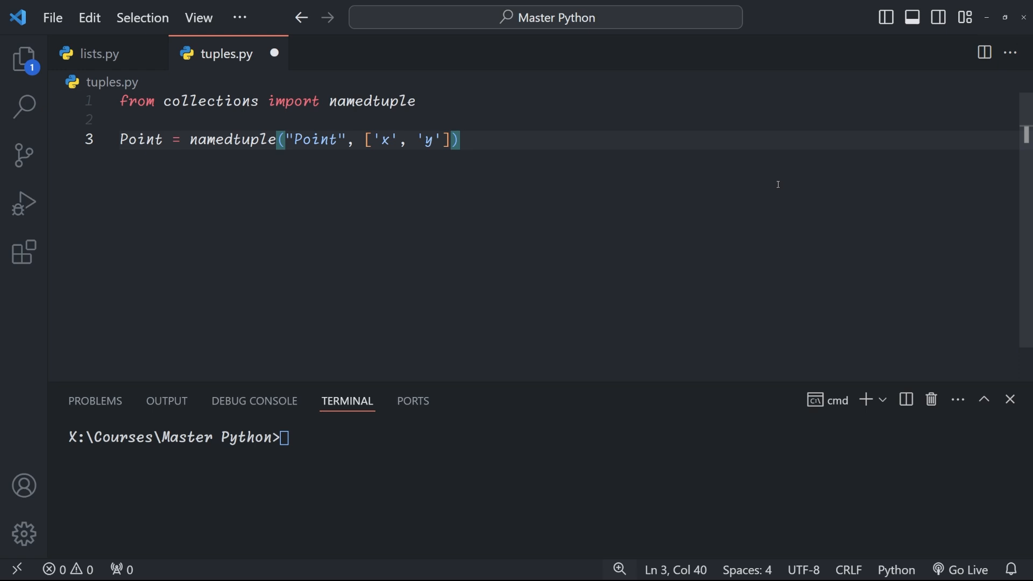
pyautogui.write('p = Point(3, 4)')
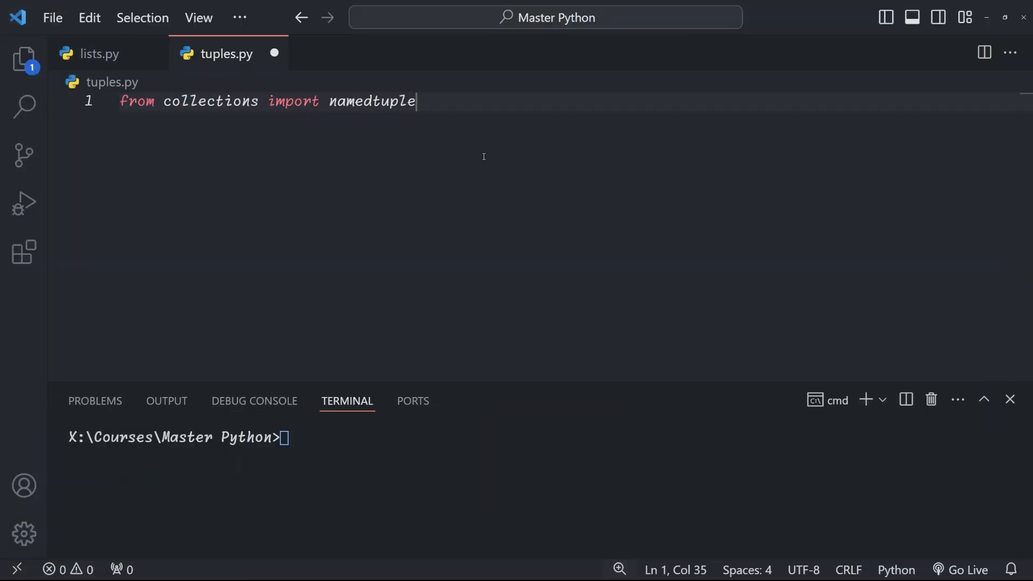
# Step: Define a Person namedtuple (name, age, city) and create Gunnar, 49, Amsterdam
pyautogui.write("Person = namedtuple('Person', ['name',])")
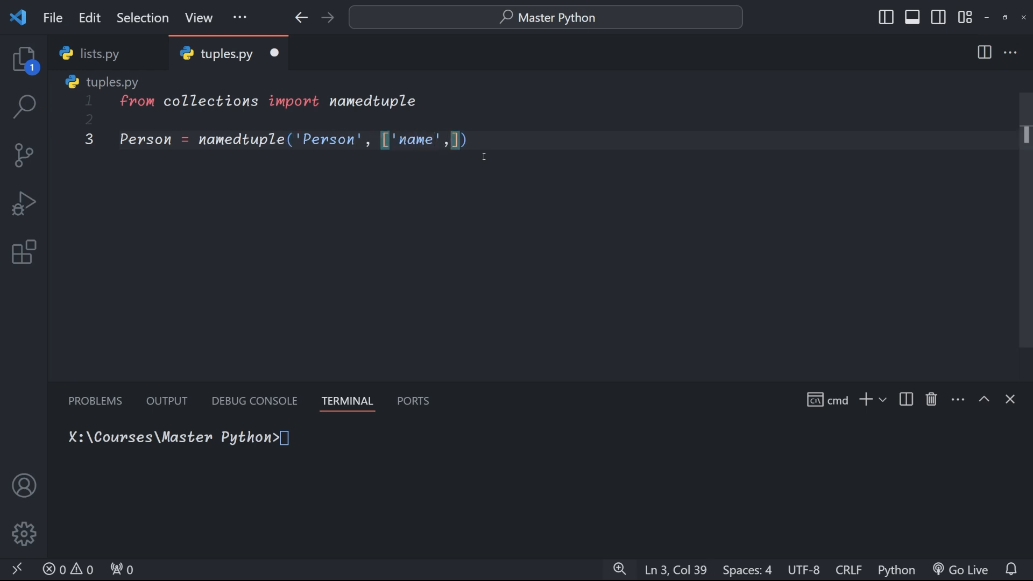
pyautogui.write("'age', 'city'")
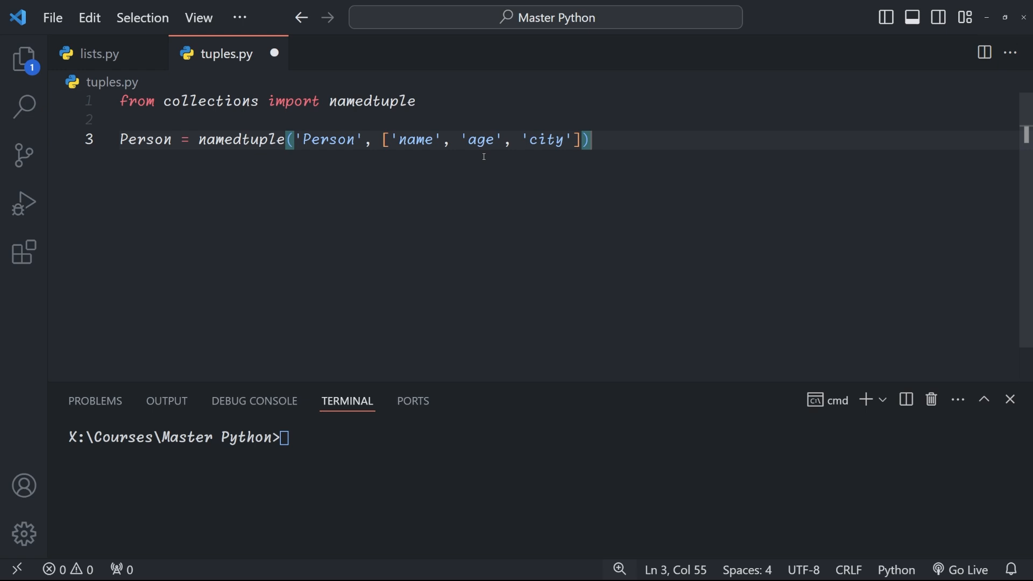
pyautogui.write('Gunnar = Per')
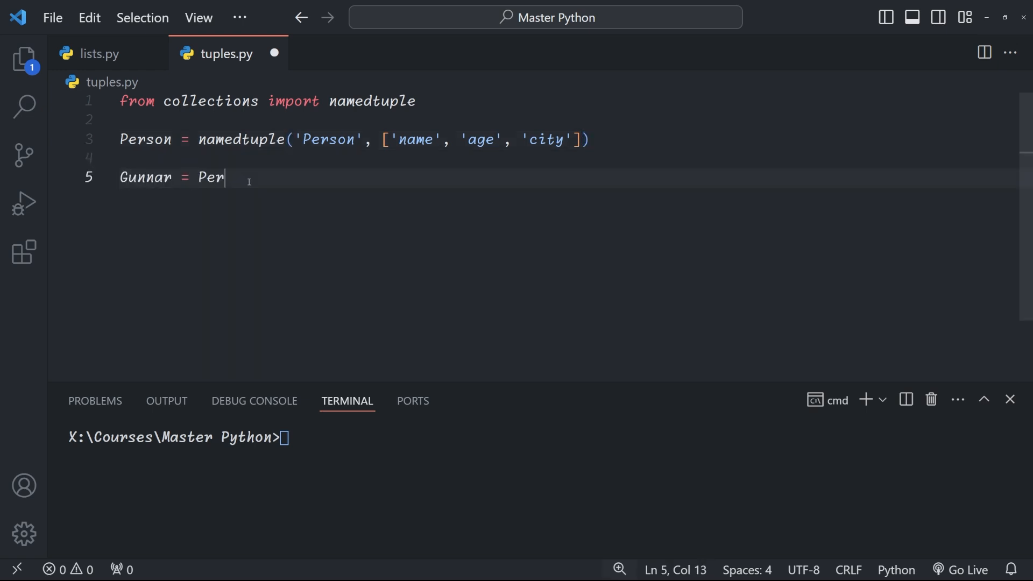
pyautogui.write("son('Gunnar', 49, '')")
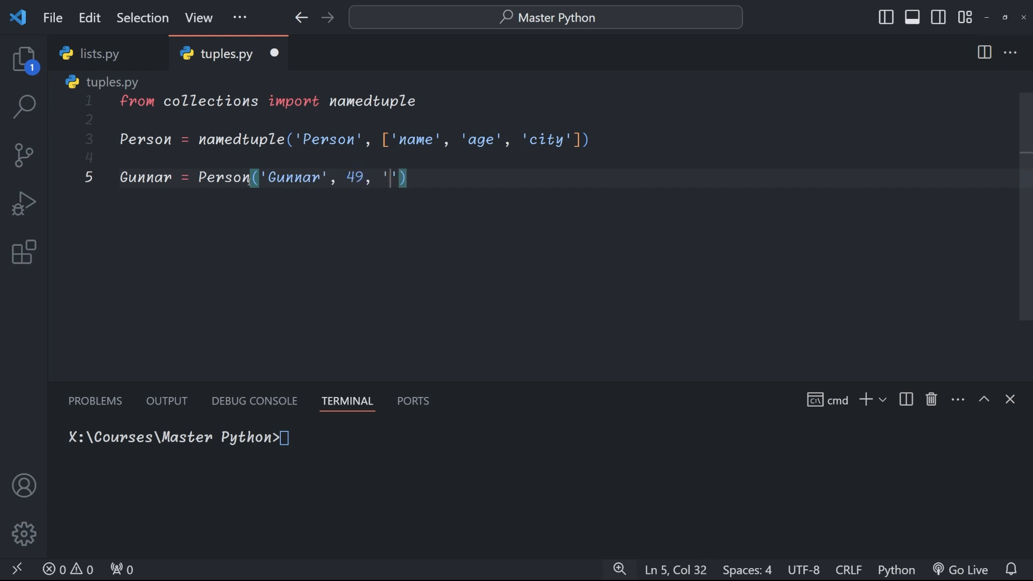
pyautogui.write('Amsterdam')
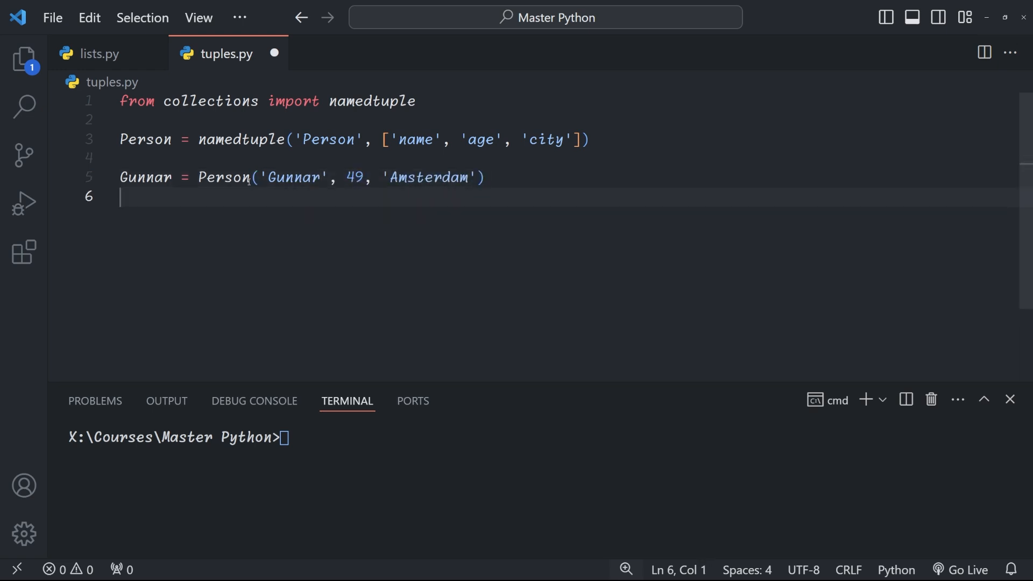
# Step: Print Gunnar's fields such as Gunnar.name and run python tuples.py
pyautogui.write('p')
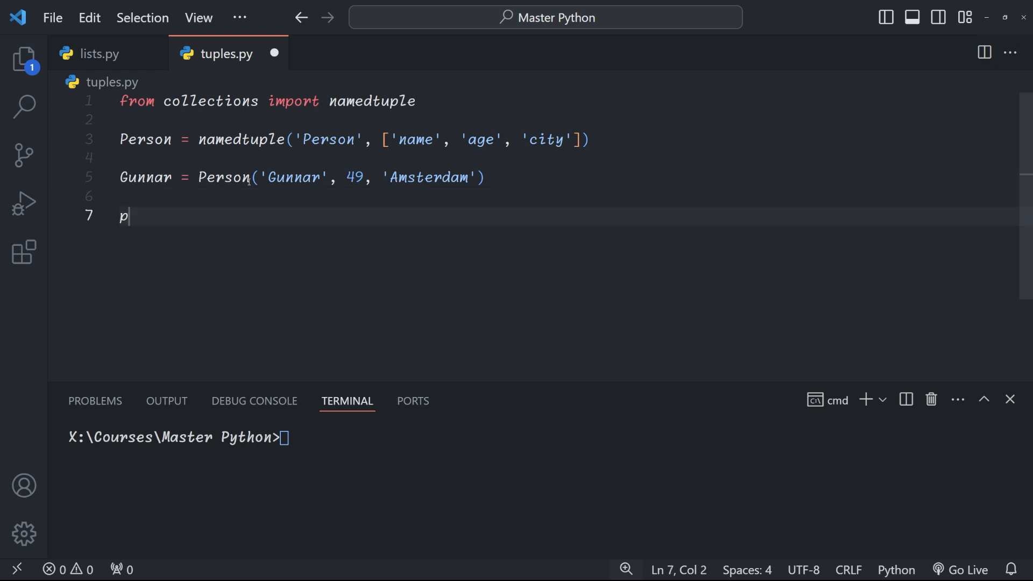
pyautogui.write('rint(Gunnar.name)')
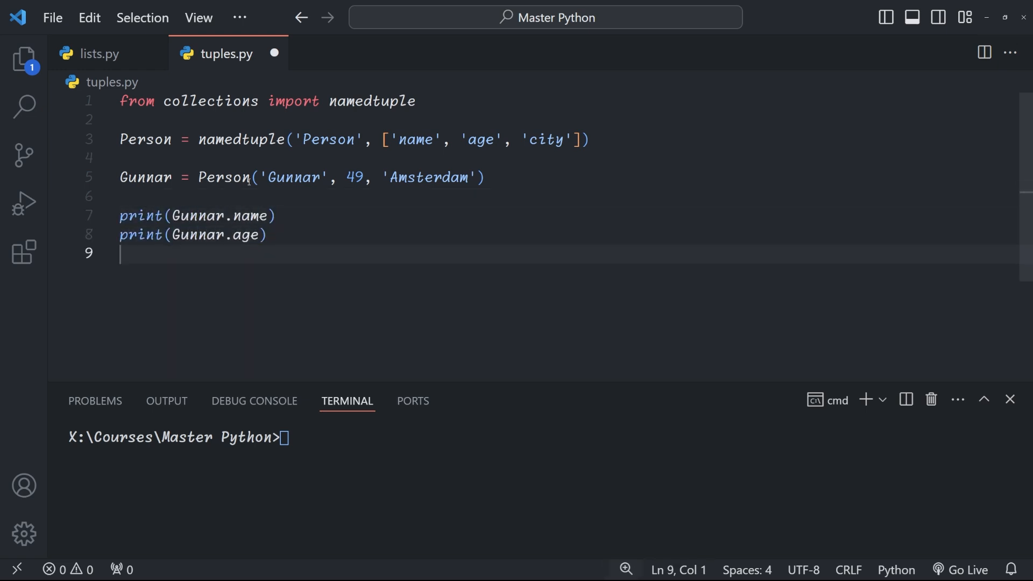
pyautogui.write('python tuple')
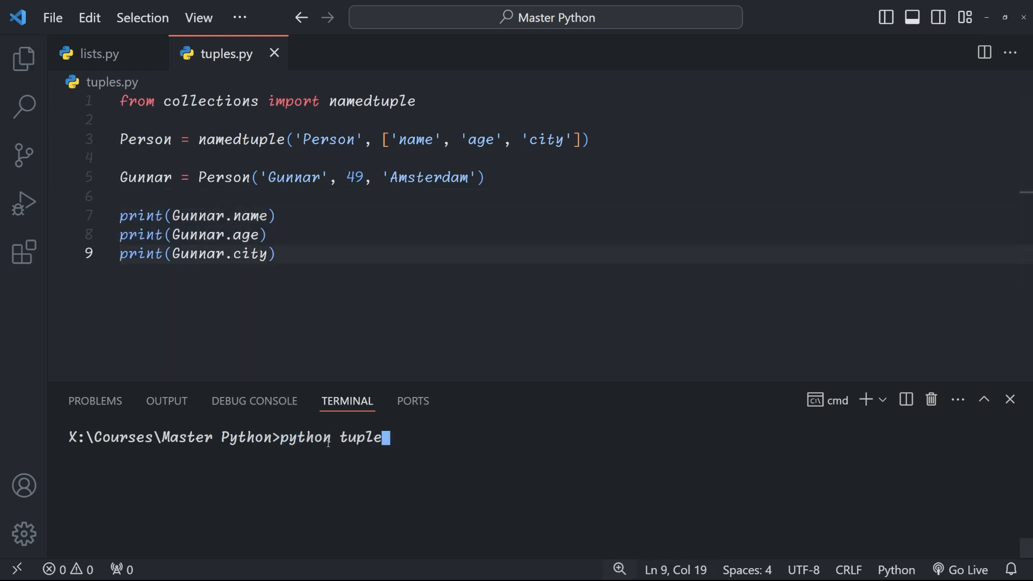
pyautogui.press('Enter')
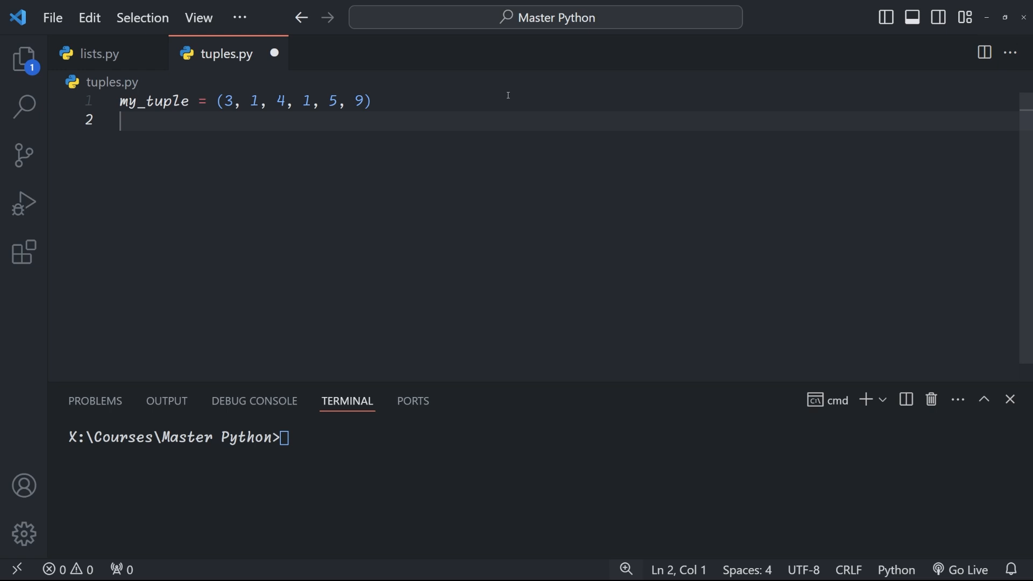
# Step: Create sorted_tuple and reverse_sorted with tuple(sorted(...)) and run the script
pyautogui.write('sorted_tuple = tuple(sorted(my_tuple')
pyautogui.click(542, 438)
pyautogui.write('python tuples.py')
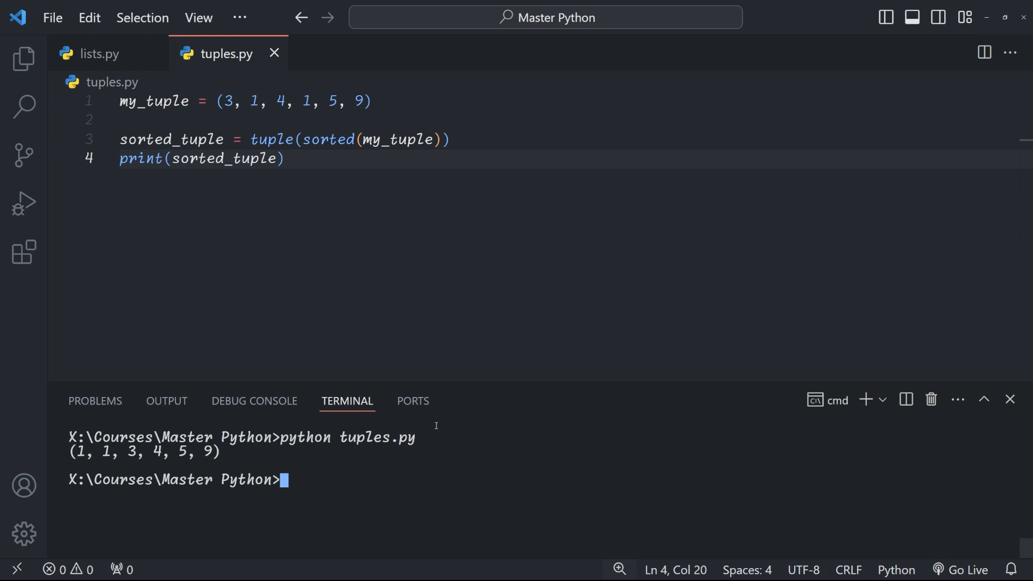
pyautogui.write('reverse_sorted = tuple(sorted(my_tuple, reverse=True')
pyautogui.write('python tuples.py')
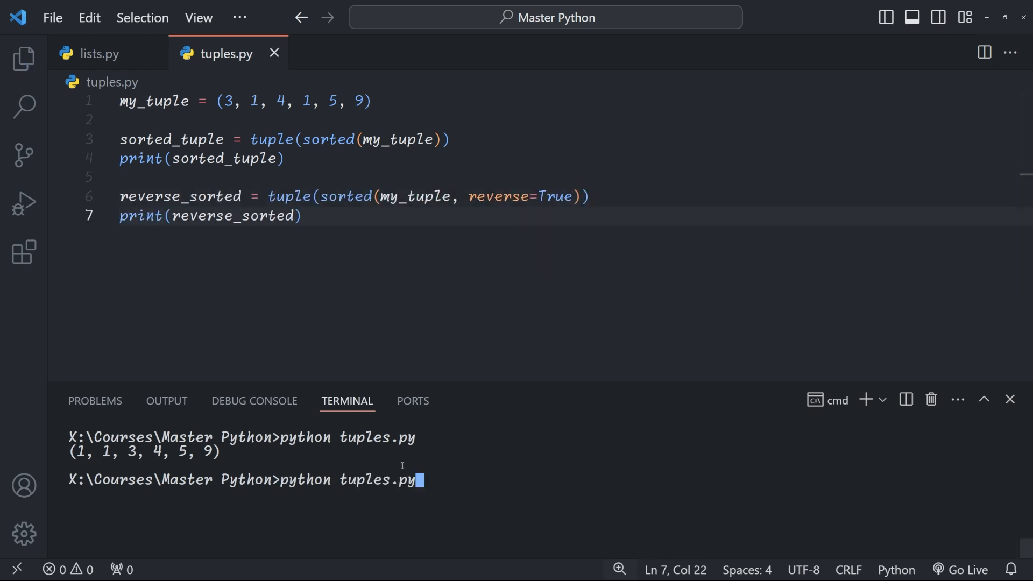
pyautogui.press('enter')
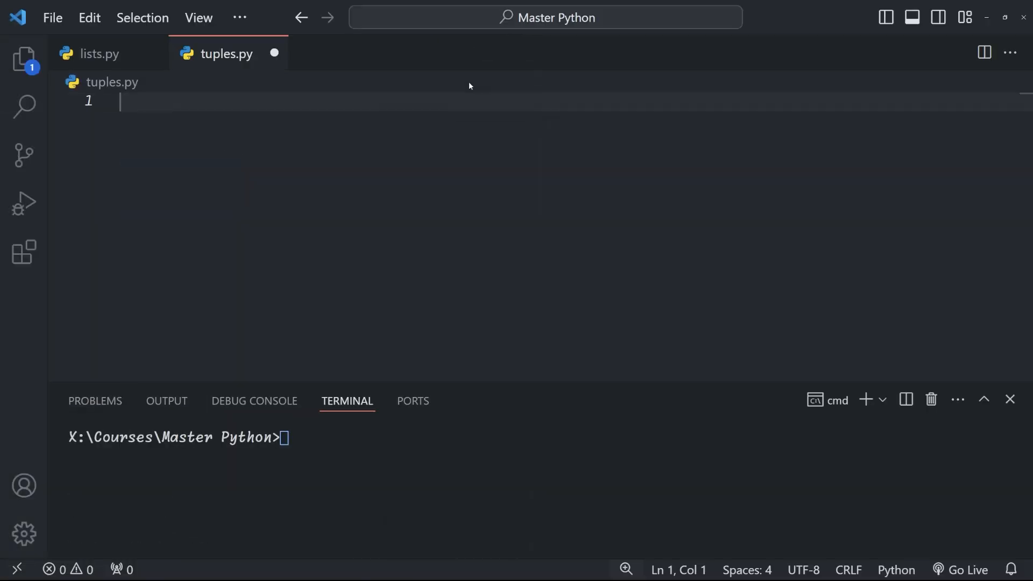
# Step: Define numbers (1, 2, 3, 4, 5) and a squared_numbers generator, and print it
pyautogui.write('numbers = (1, 2, 3, 4, 5)')
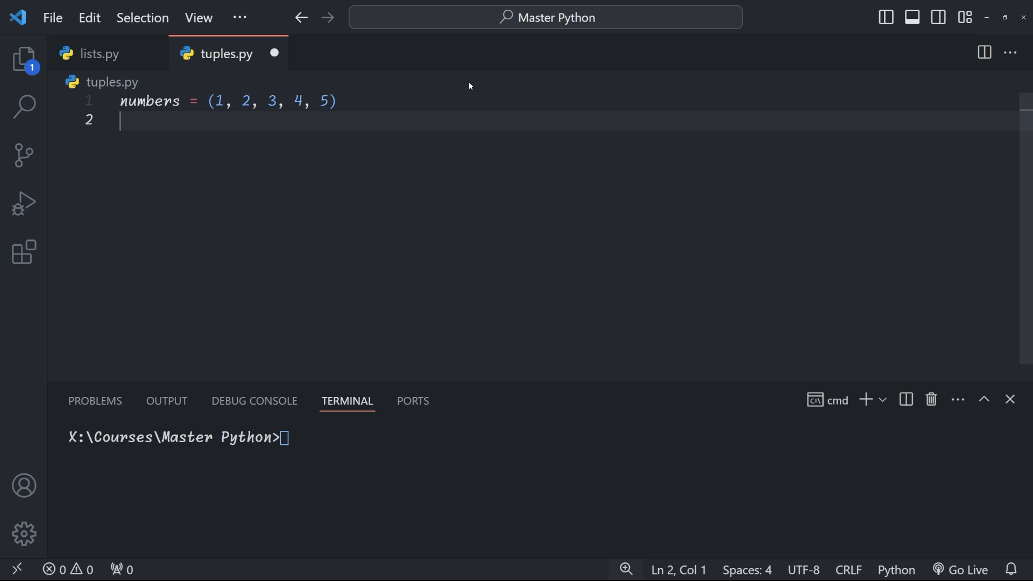
pyautogui.write('squared_numbers = (n*')
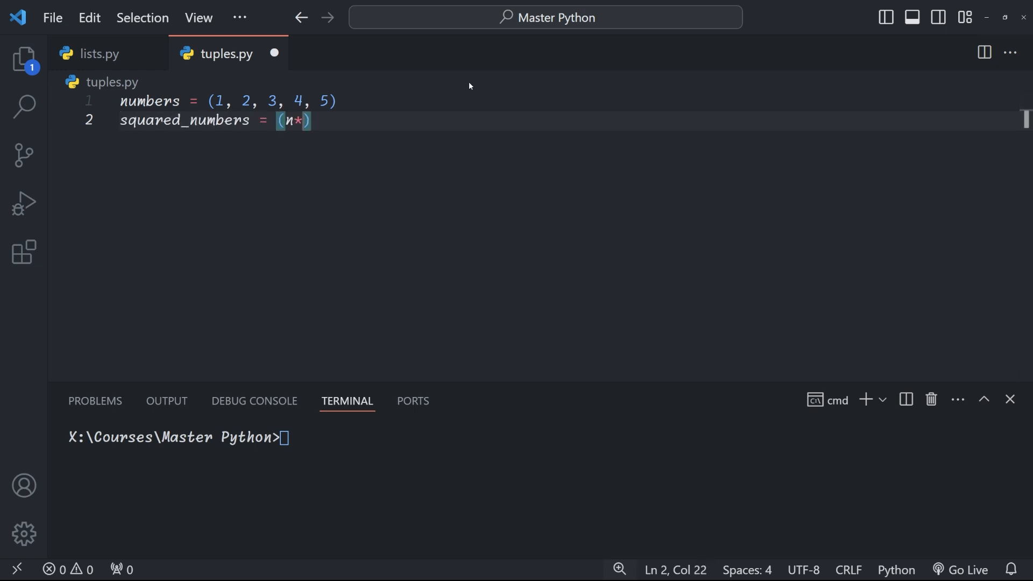
pyautogui.write('*2 for n in numbers')
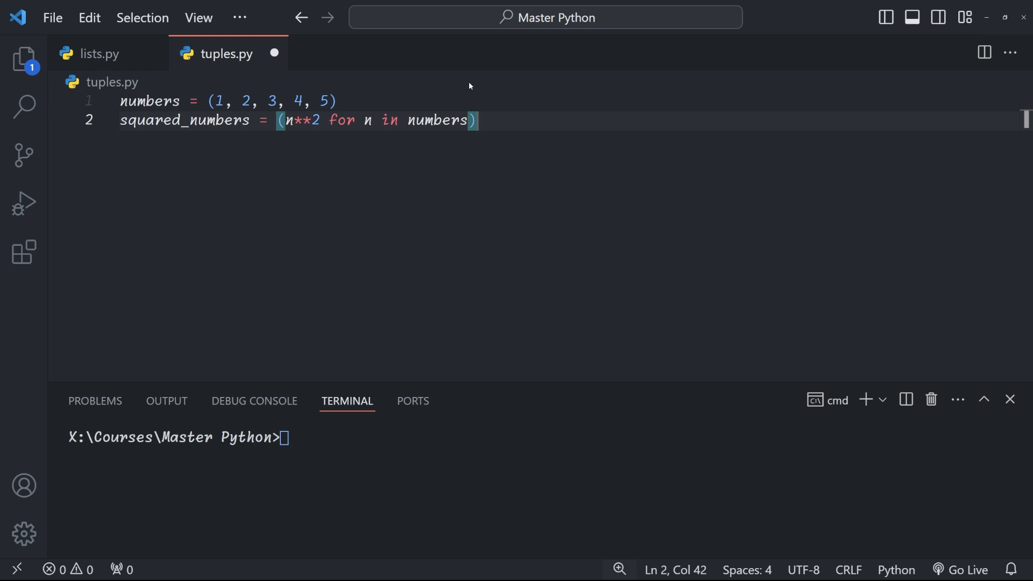
pyautogui.write('print(squared_numbers')
pyautogui.click(546, 437)
pyautogui.write('python tuples.py')
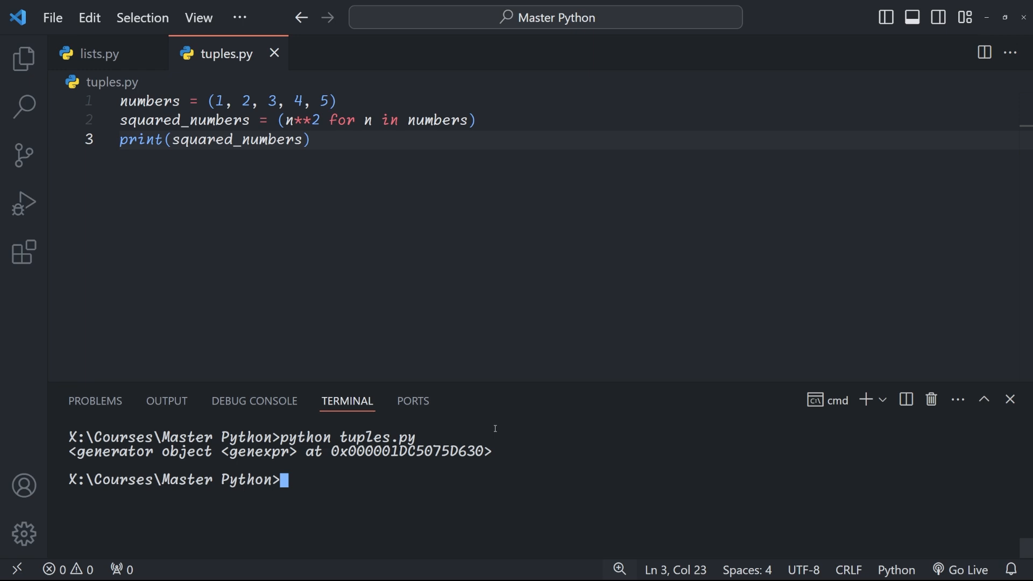
# Step: Convert the generator with squared_tuple = tuple(squared_numbers) and print squared_tuple
pyautogui.write('squared_tuple =')
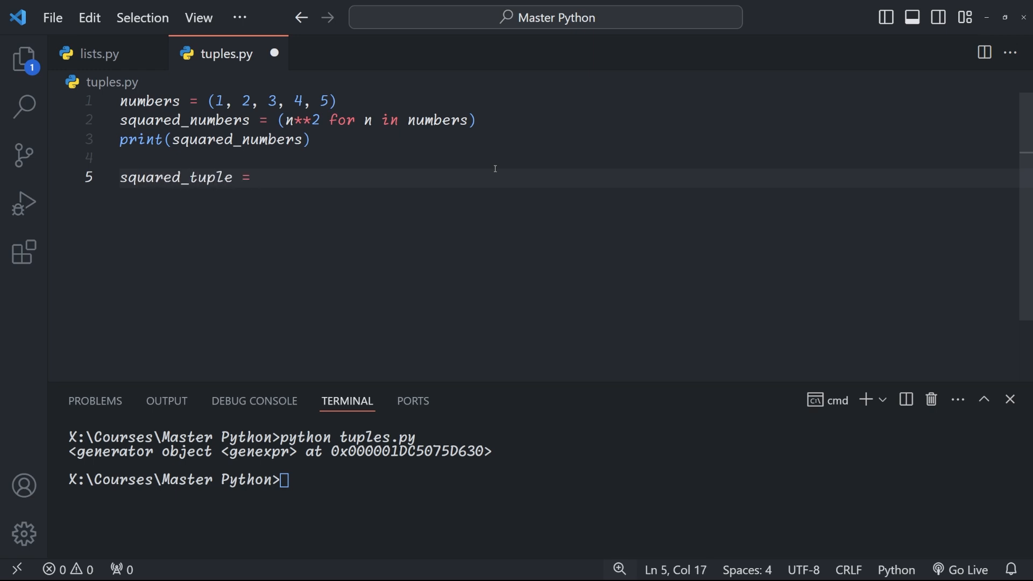
pyautogui.write('tuple(squared_numbers)')
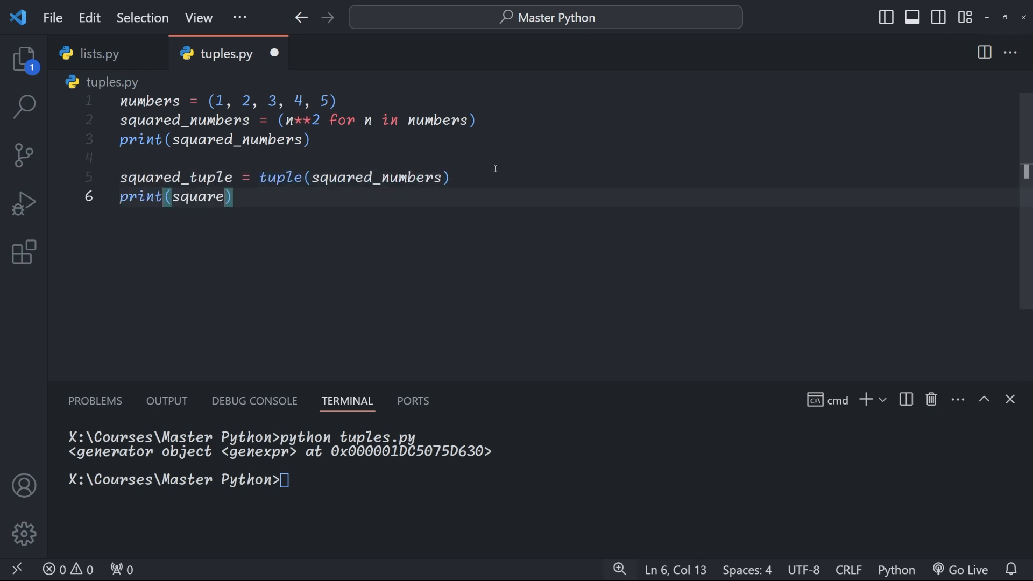
pyautogui.write('d_tuple')
pyautogui.click(565, 101)
pyautogui.write('cubes')
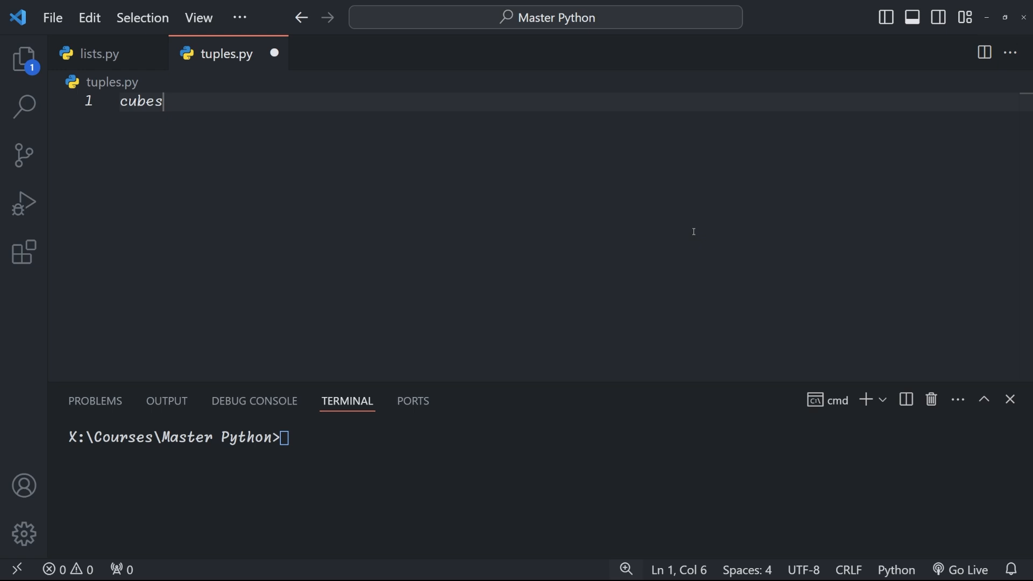
# Step: Write cubes of even numbers in range(11) and reversed_cubes sorted with reverse=True
pyautogui.write('= tuple(n**3 for n in range(11) )')
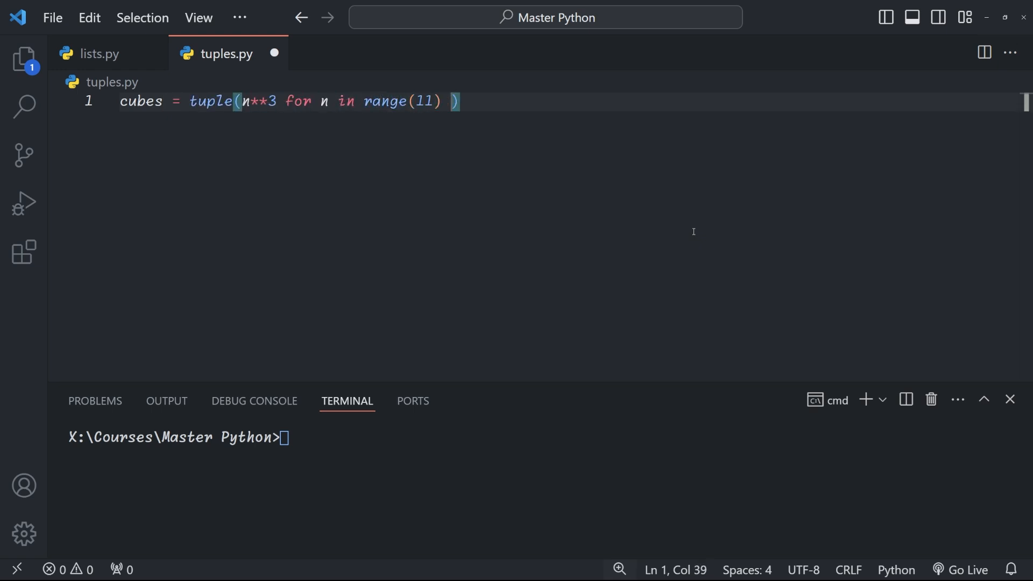
pyautogui.write('if n % 2 == 0')
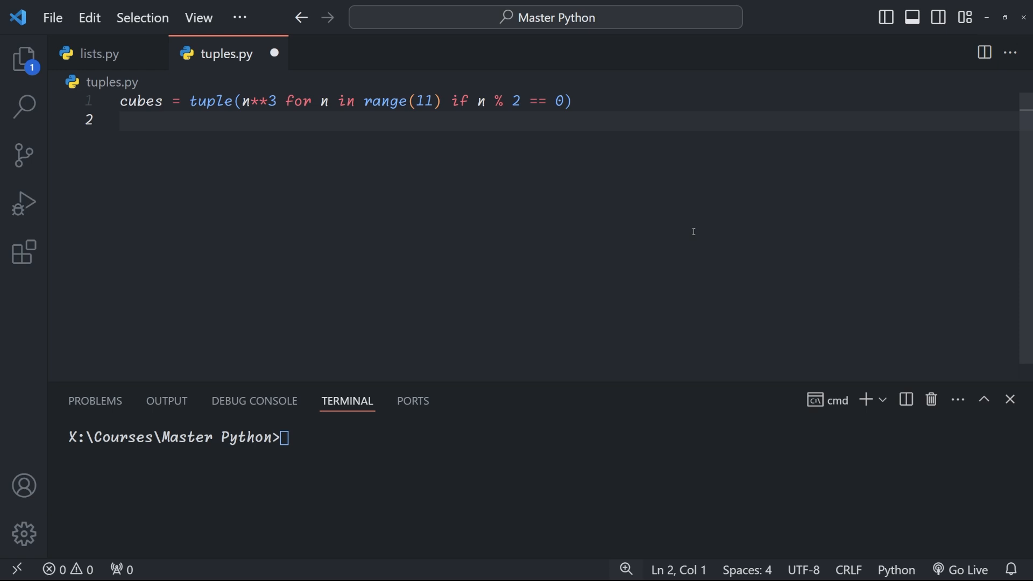
pyautogui.write('reversed_cubes = tuple(s)')
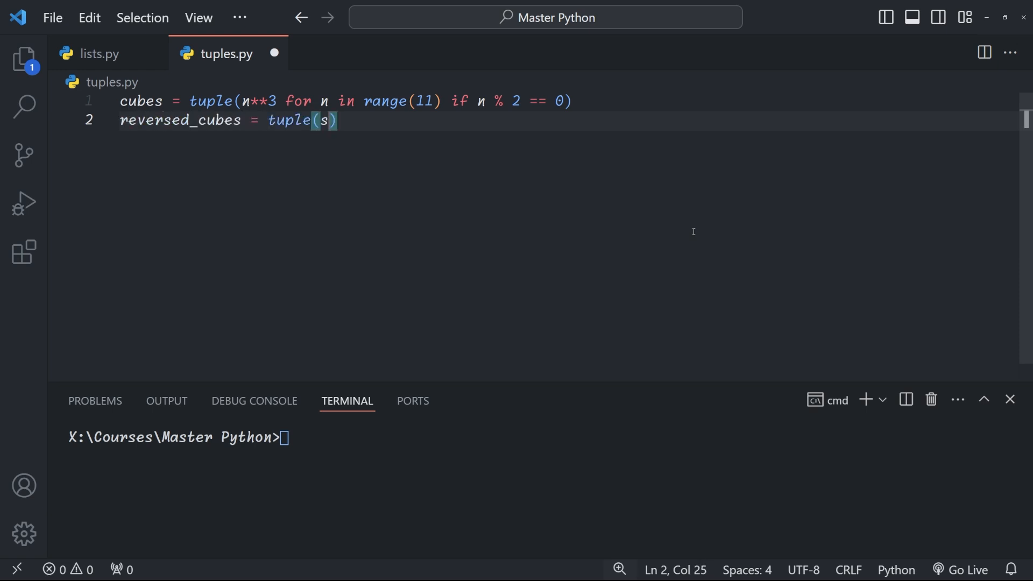
pyautogui.write('orted(cubes, reverse=True)')
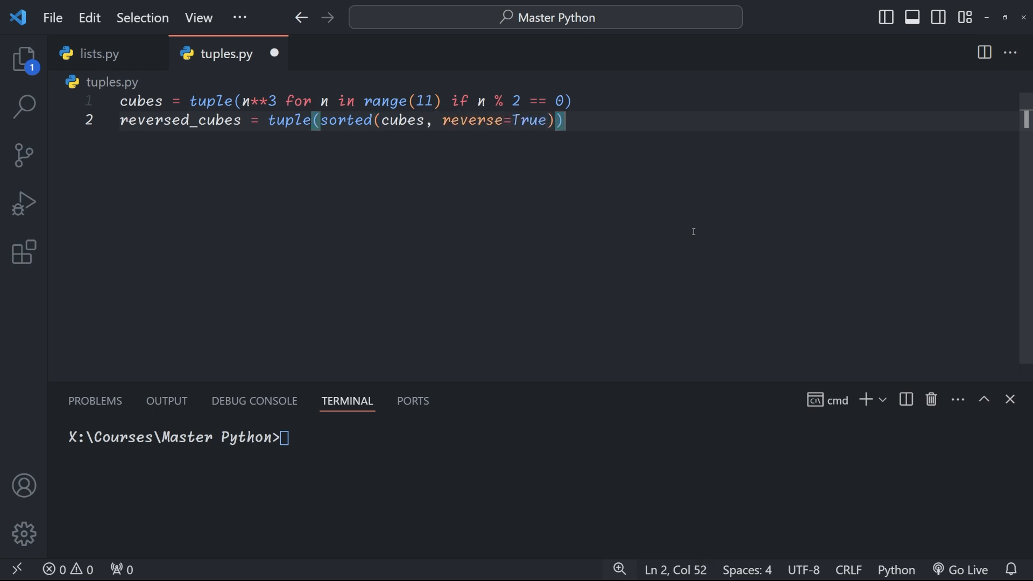
pyautogui.write('pr')
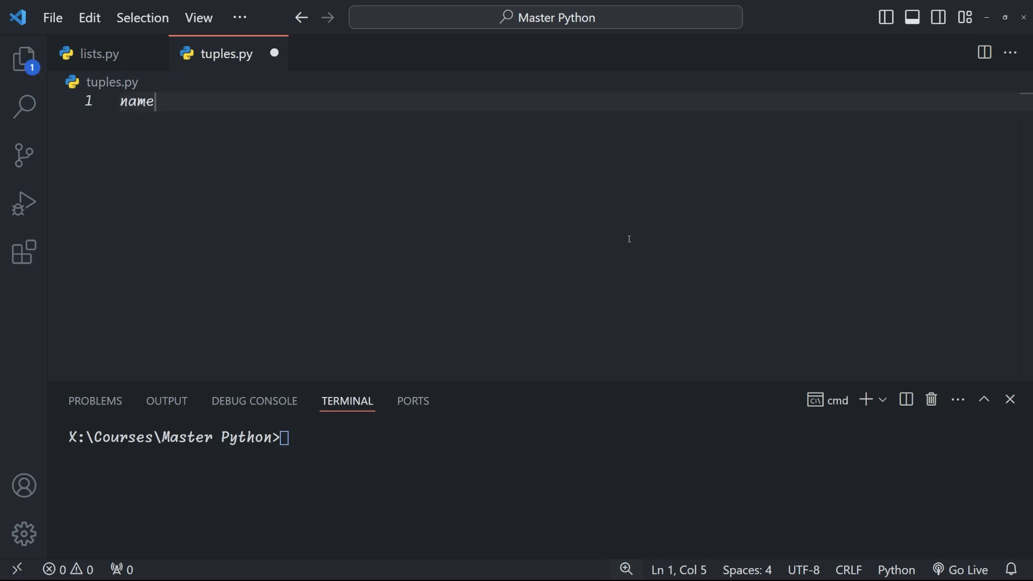
# Step: Define names Alice, Bob, Charlie and ages up to 35, and loop over zip(names, ages)
pyautogui.write('= ("Alice", "Bob", "Ch"')
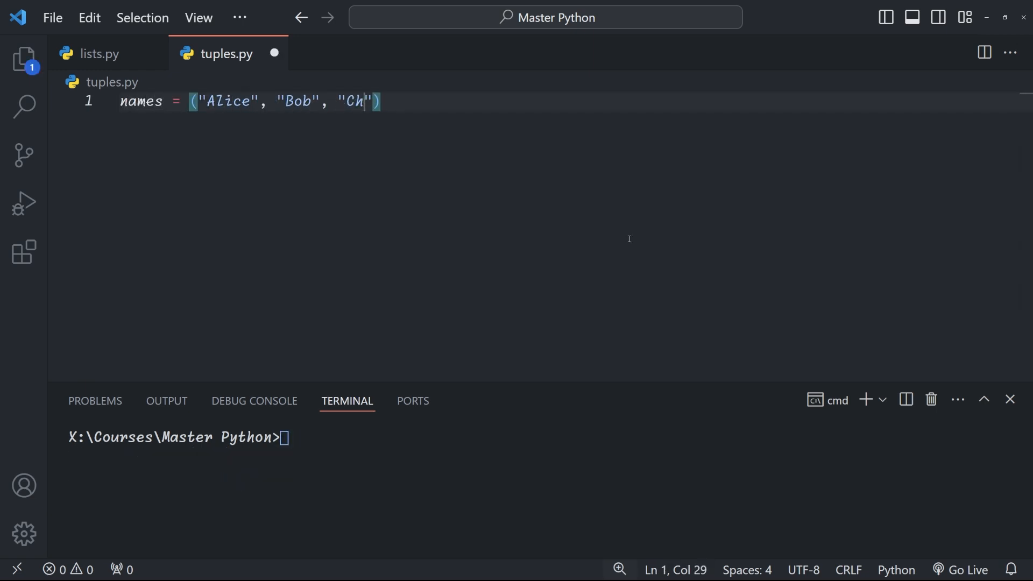
pyautogui.write('arlie")')
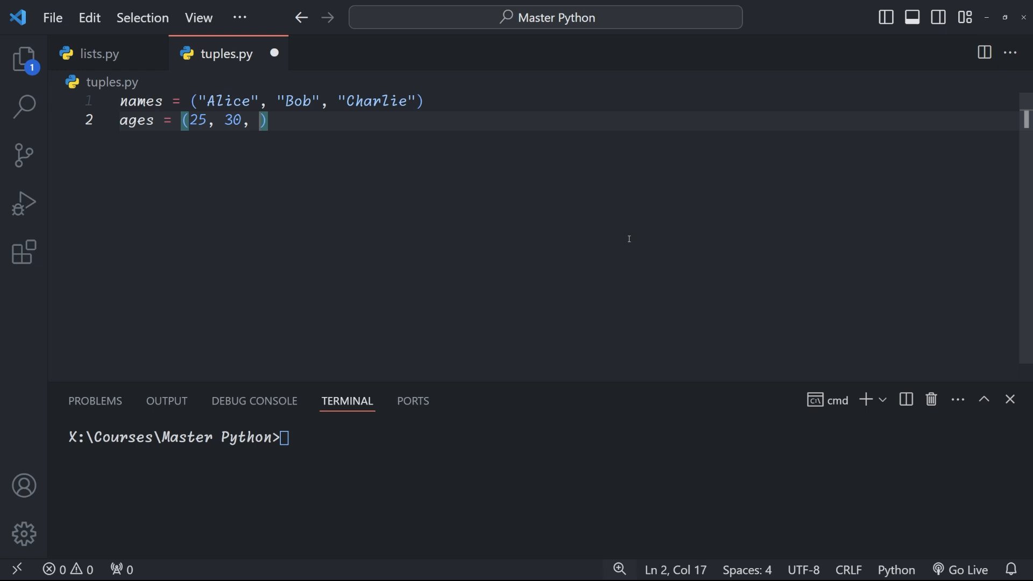
pyautogui.write('35')
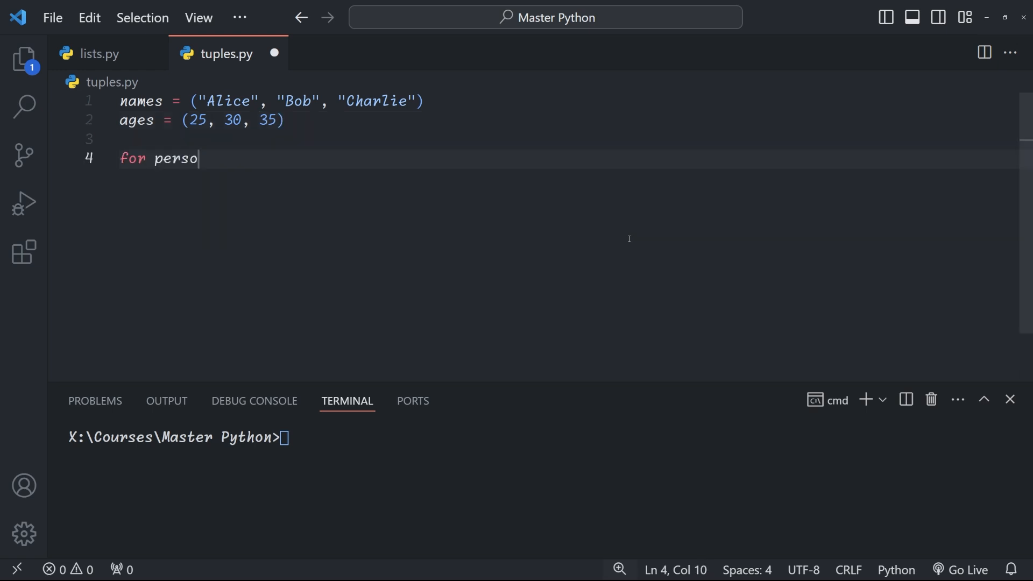
pyautogui.write('n in zip(names,ages):')
pyautogui.write('print(person')
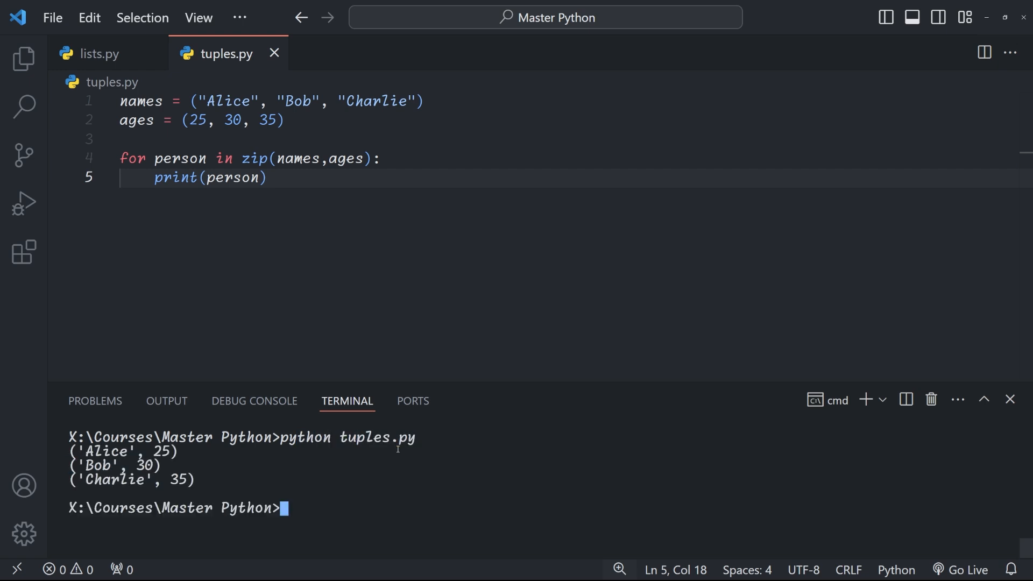
pyautogui.write('fruits')
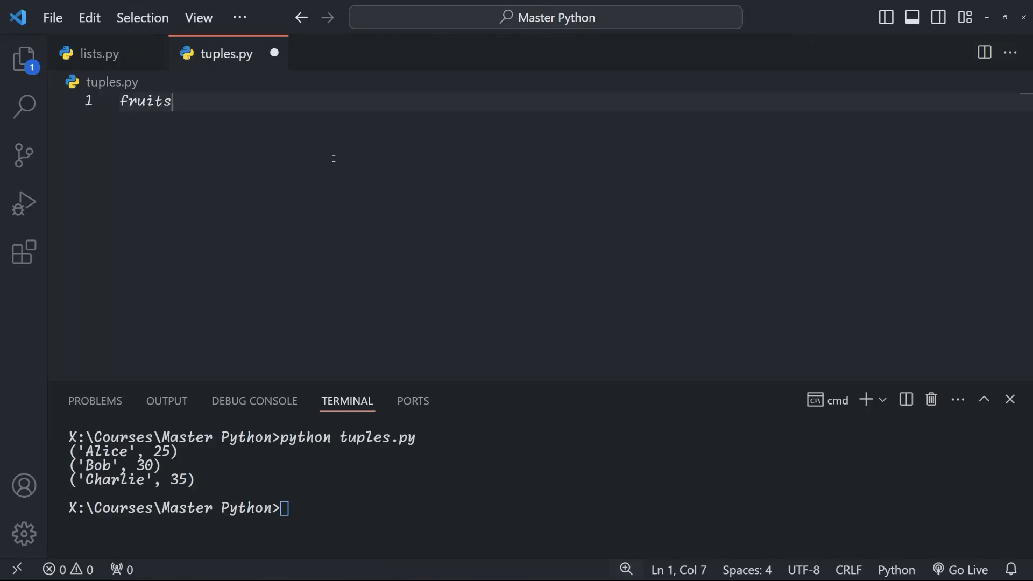
# Step: Define fruits = ['apple', 'banana', 'cherry'] and prices = [0.5, 0.3, 0.7] in tuples.py
pyautogui.write("= ['apple', 'banana', 'cherry']")
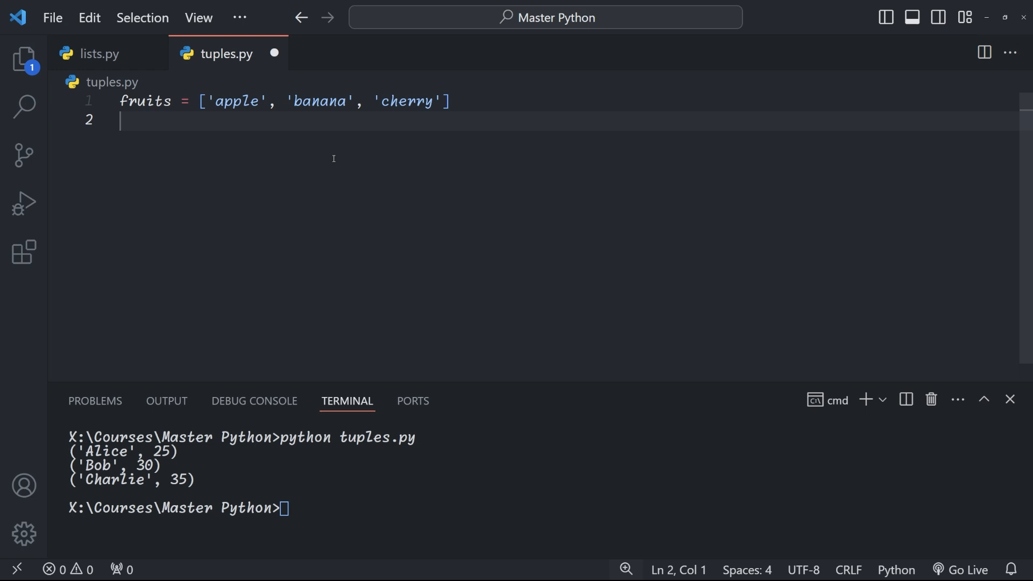
pyautogui.write('prices = [0.5, 0.3, 0.7]')
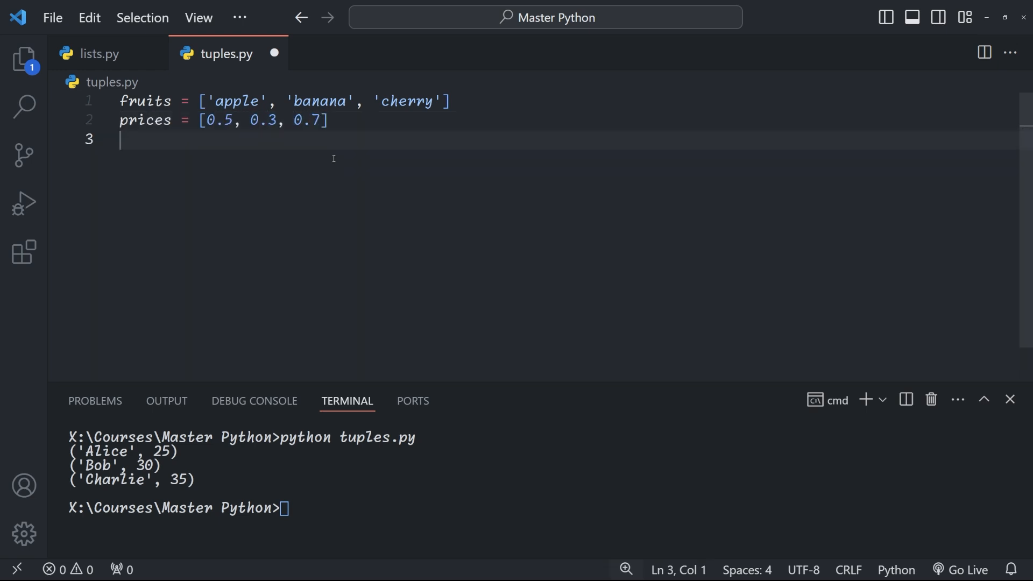